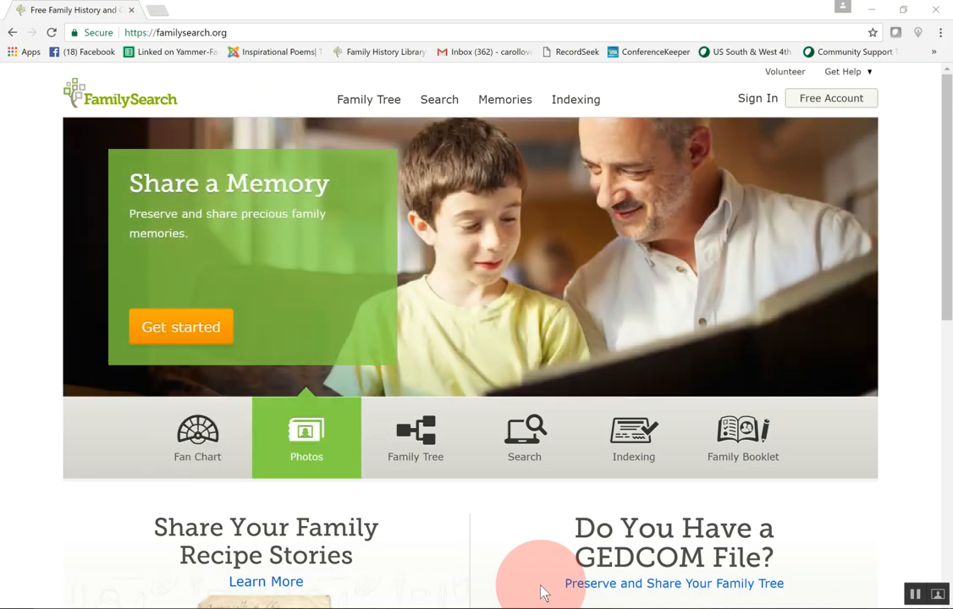
Browse through the panels on the FamilySearch home page.
left_click(416, 437)
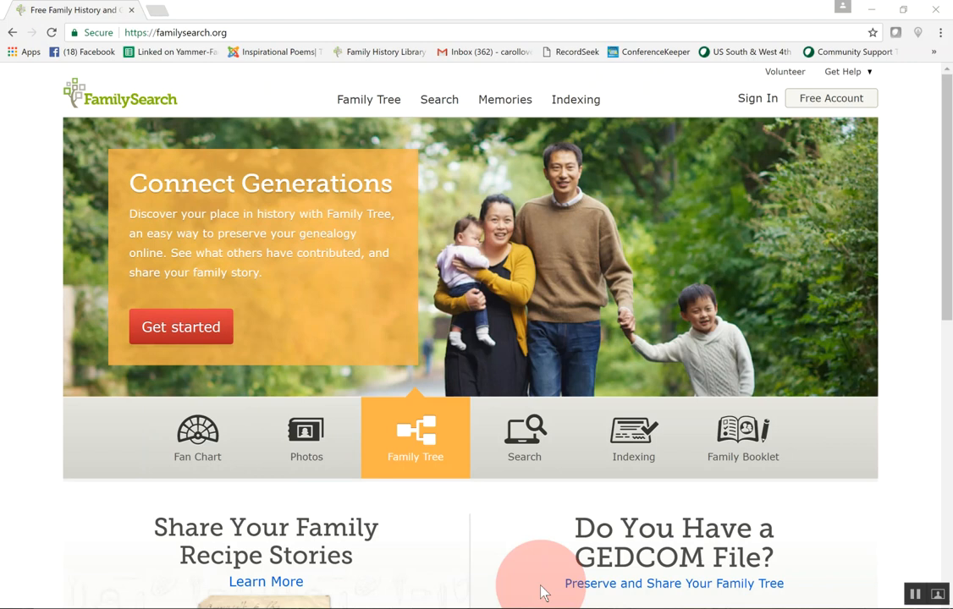
left_click(524, 437)
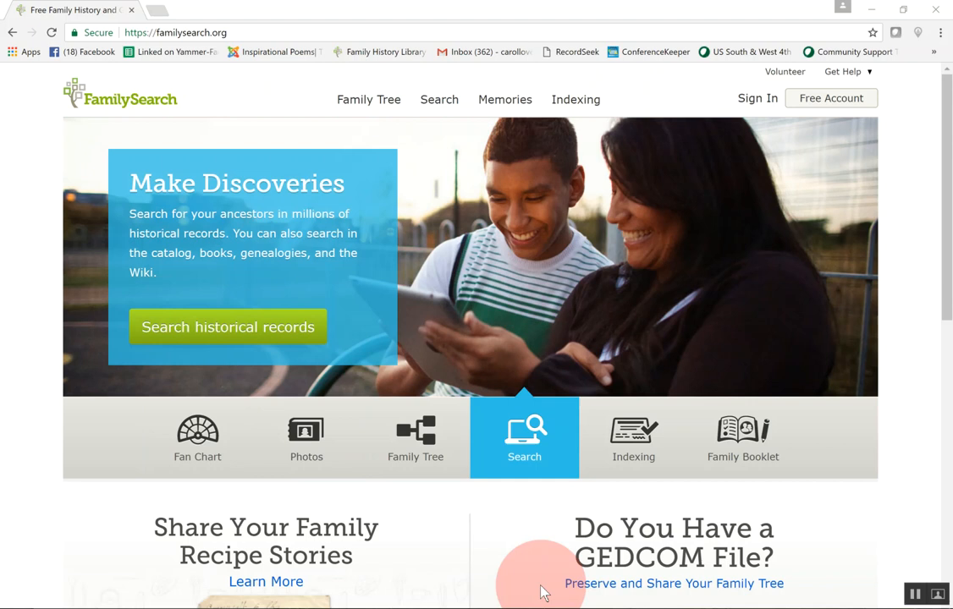
left_click(633, 437)
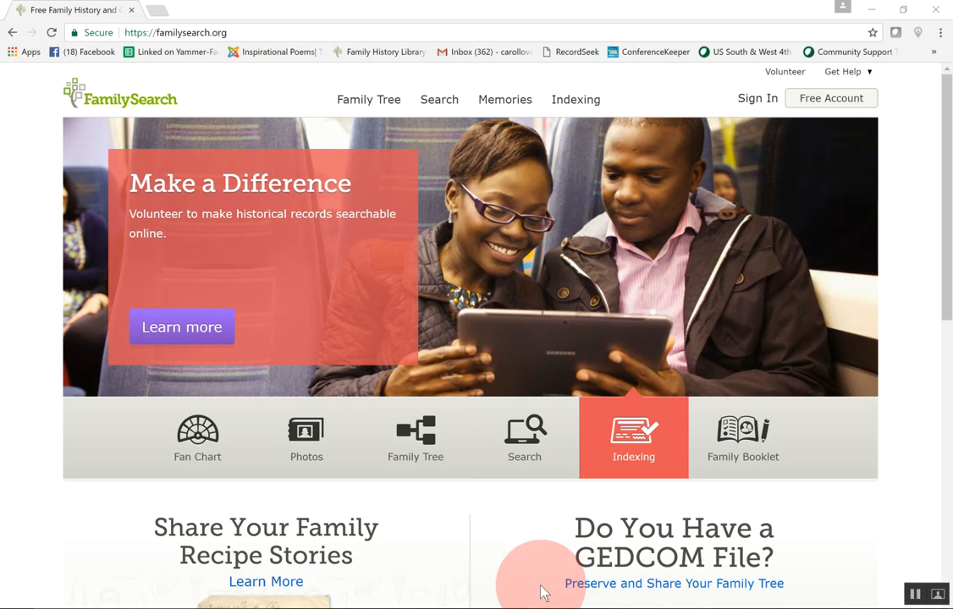
left_click(197, 438)
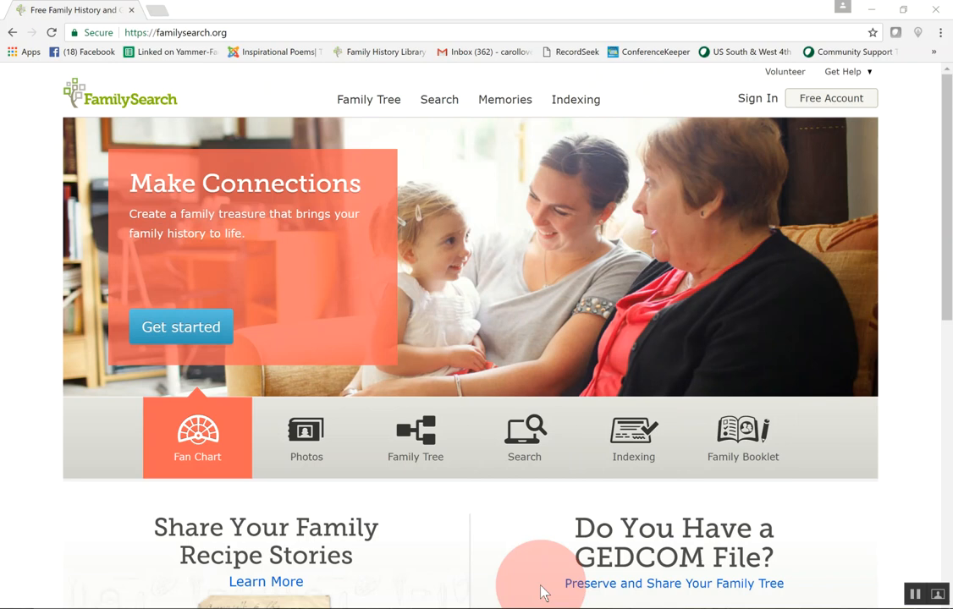
left_click(306, 437)
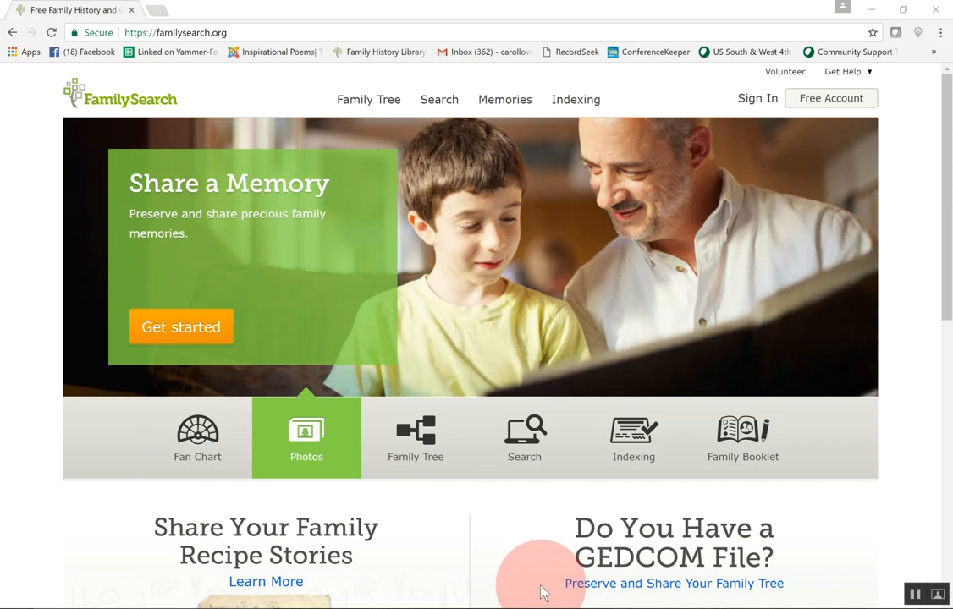
left_click(416, 438)
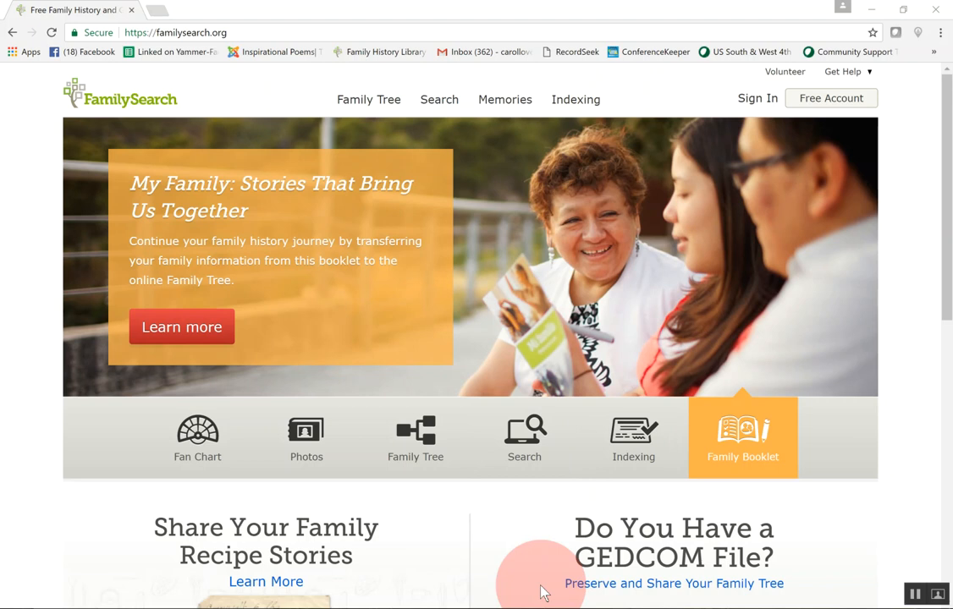
mouse_move(495, 236)
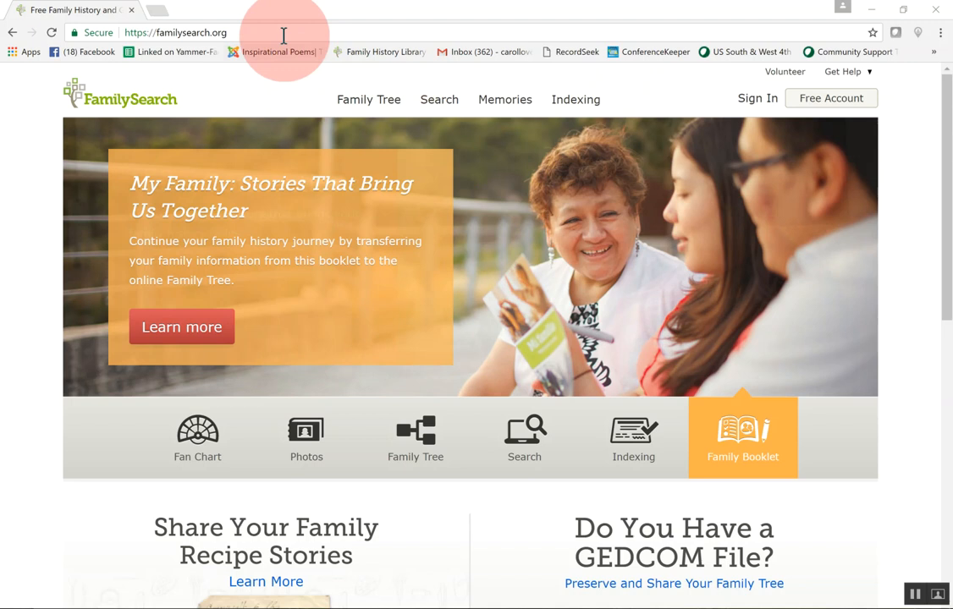
Go to the Indexing Overview page from the Indexing menu and look it over.
left_click(576, 99)
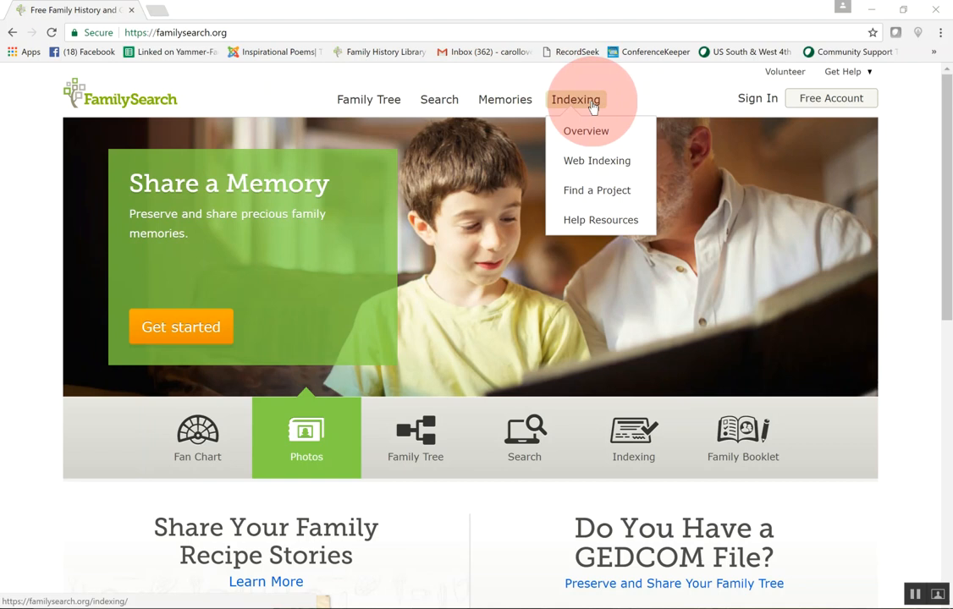
left_click(586, 131)
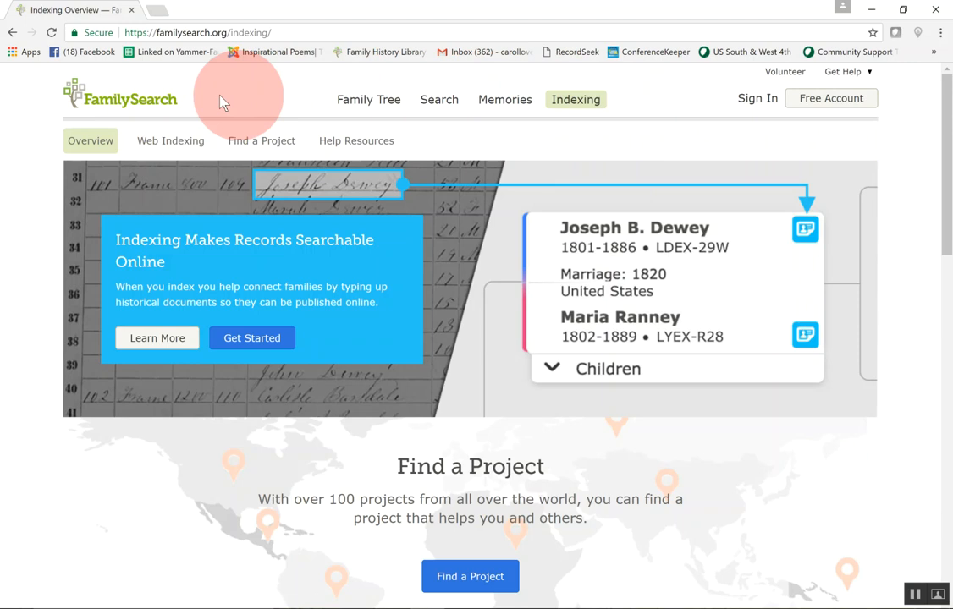
mouse_move(498, 296)
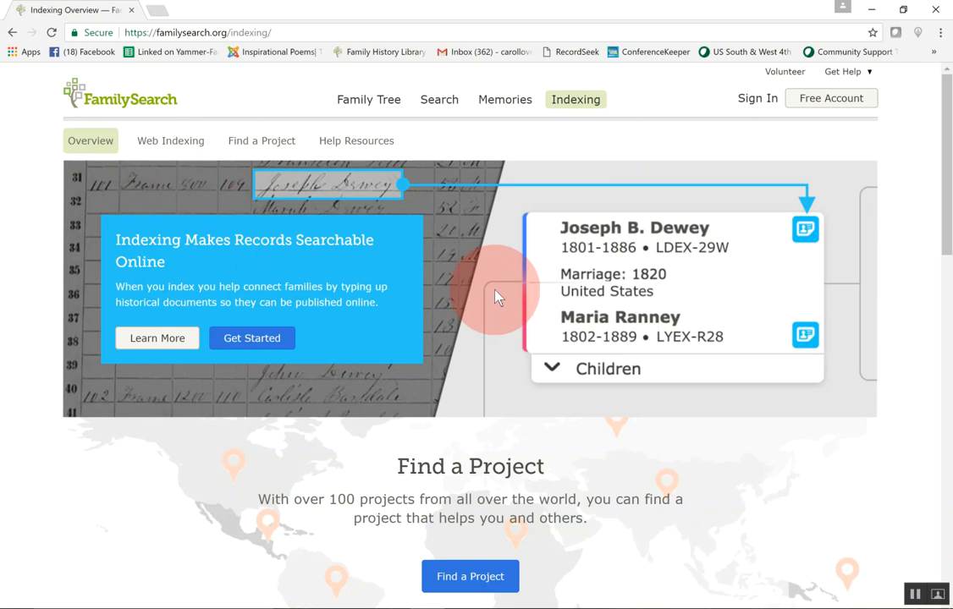
scroll("down", 3)
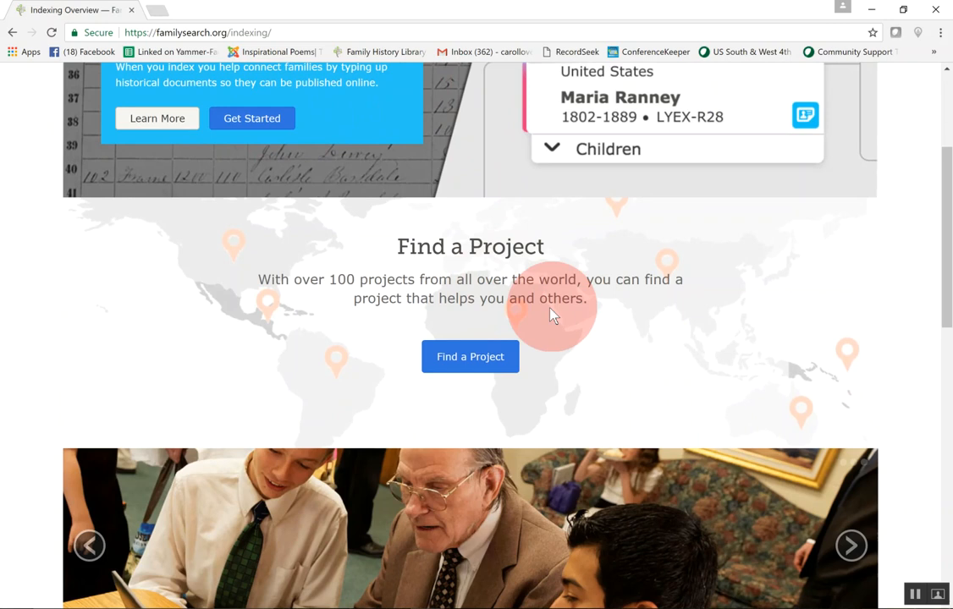
Visit the Find a Project page and review it before heading to sign in.
left_click(469, 356)
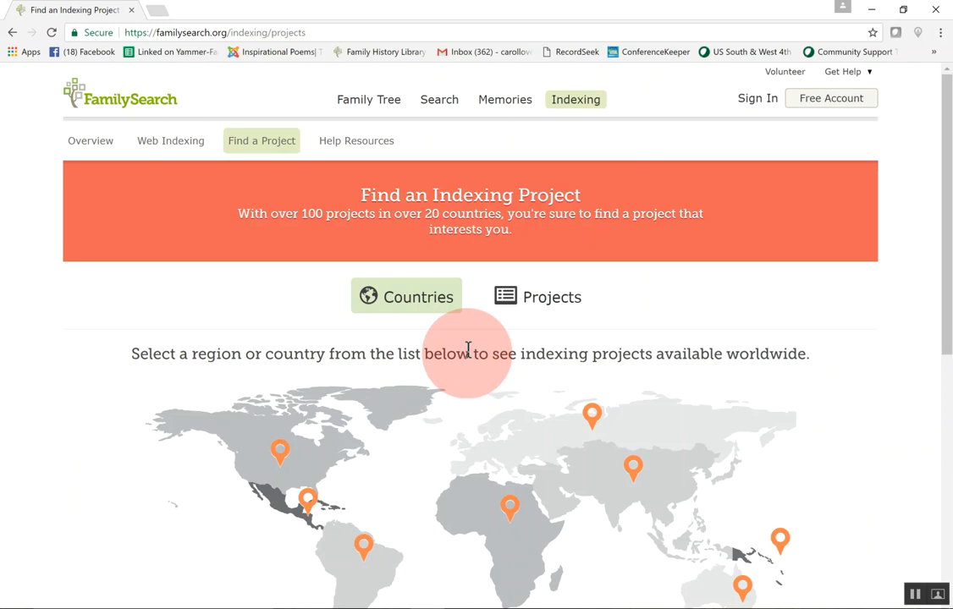
mouse_move(131, 127)
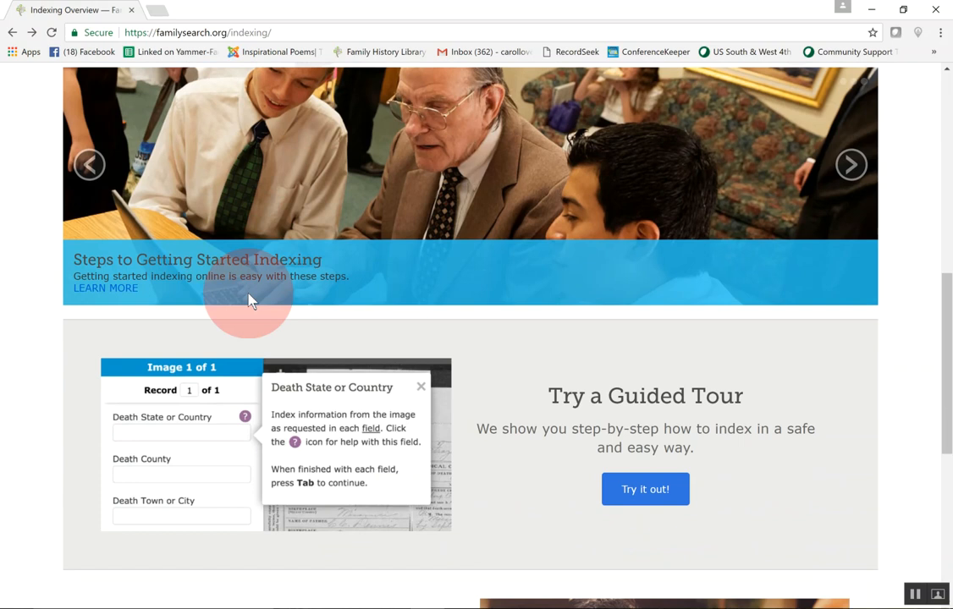
scroll("up", 3)
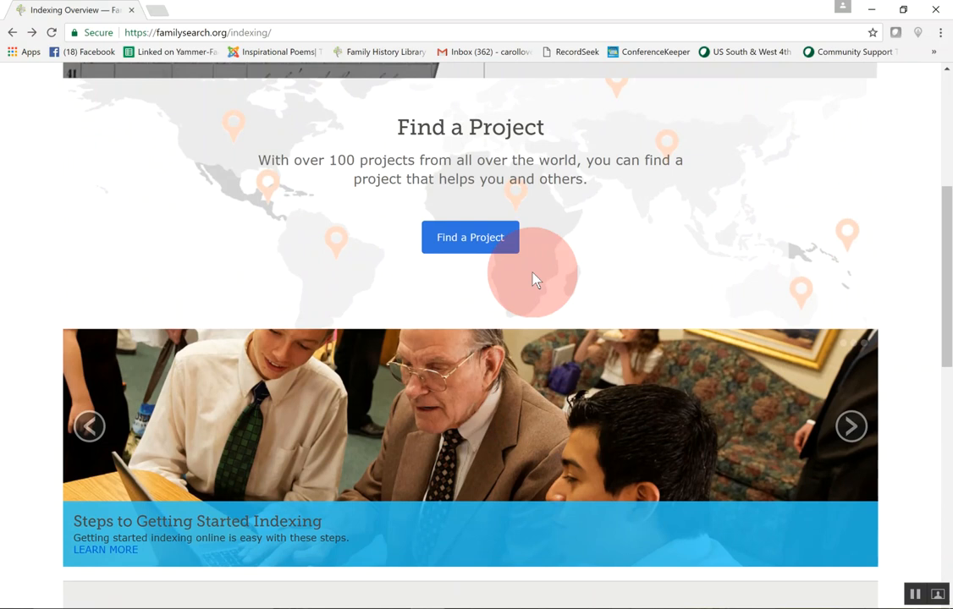
scroll("up", 3)
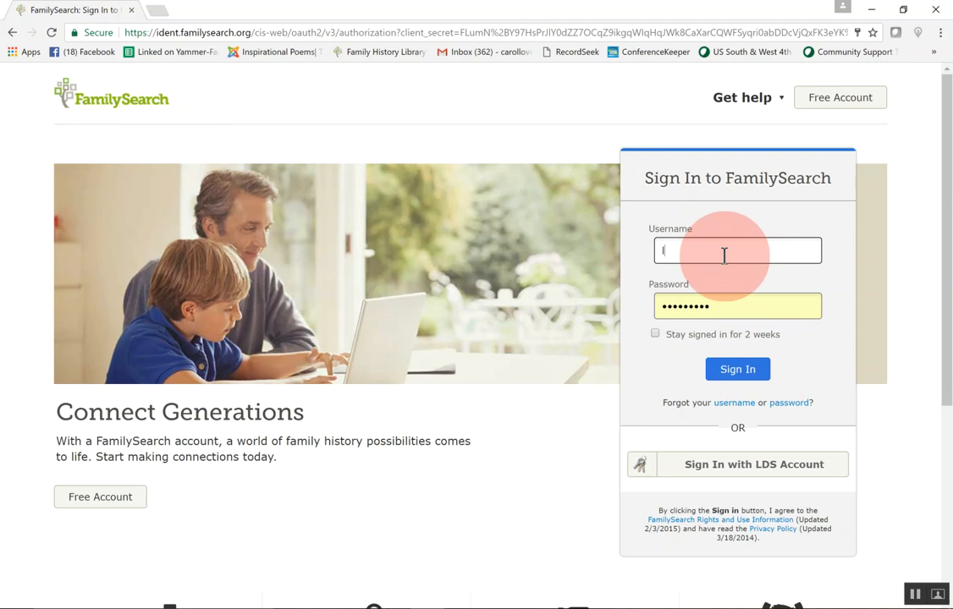
type("louhill")
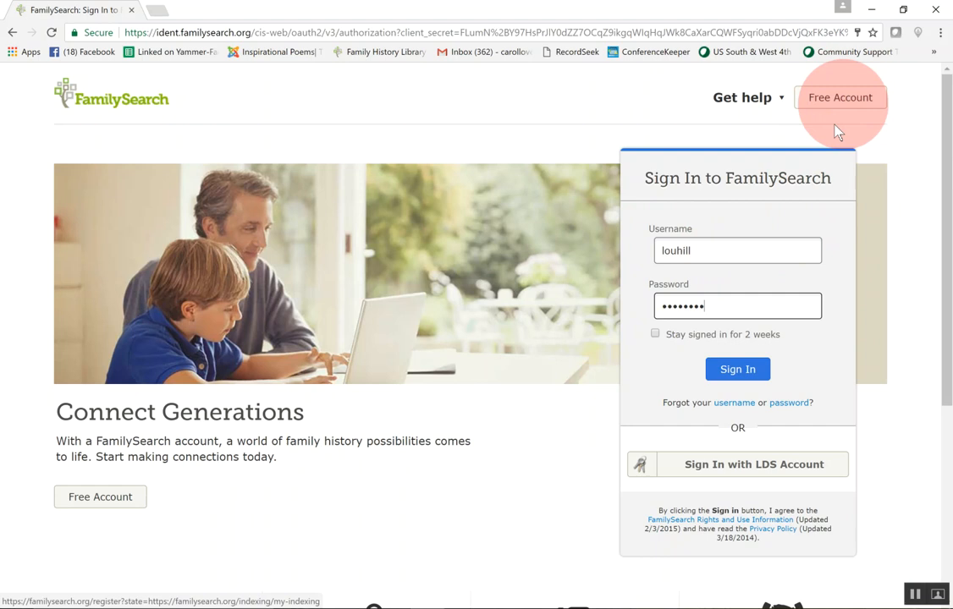
left_click(737, 369)
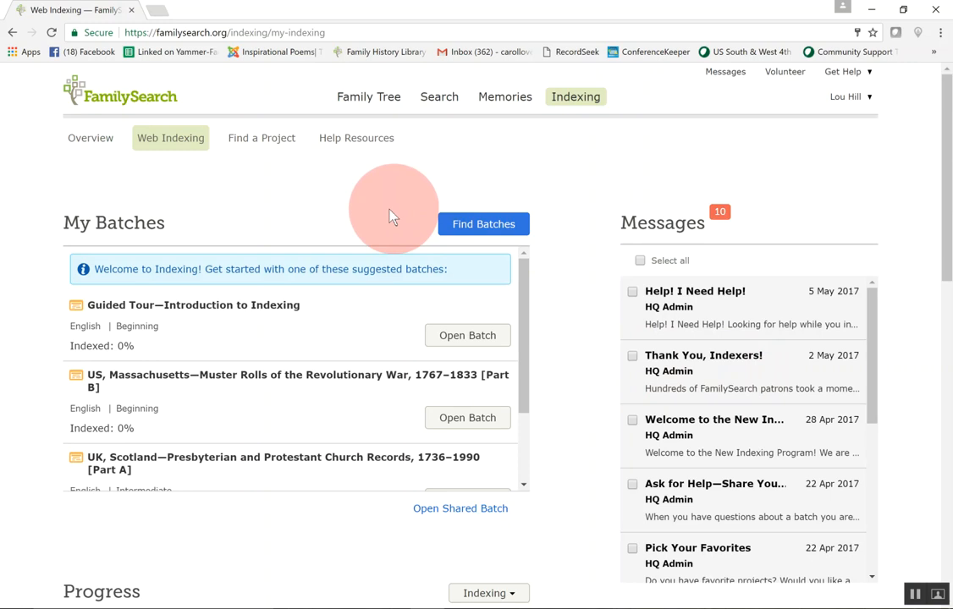
mouse_move(375, 359)
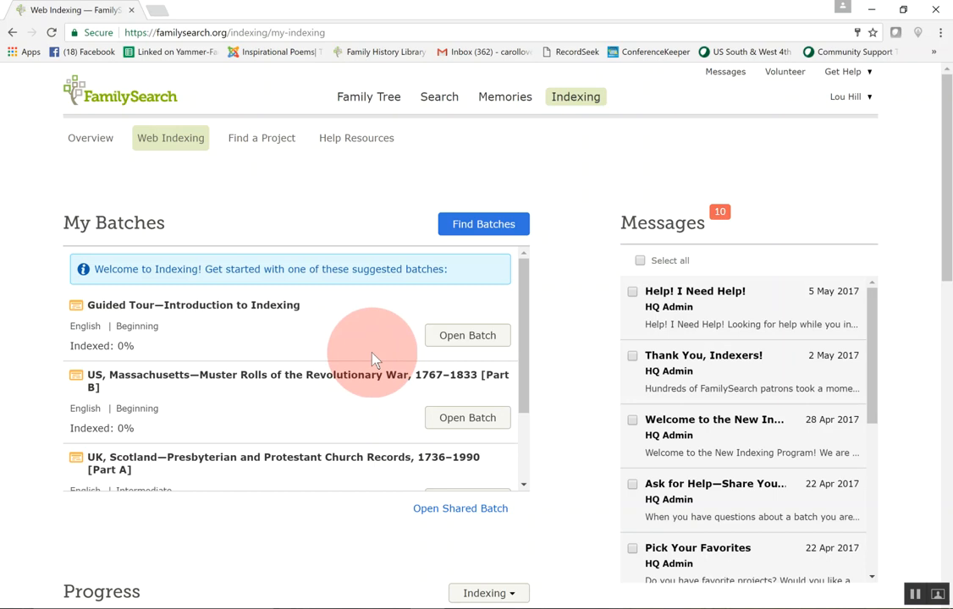
mouse_move(375, 365)
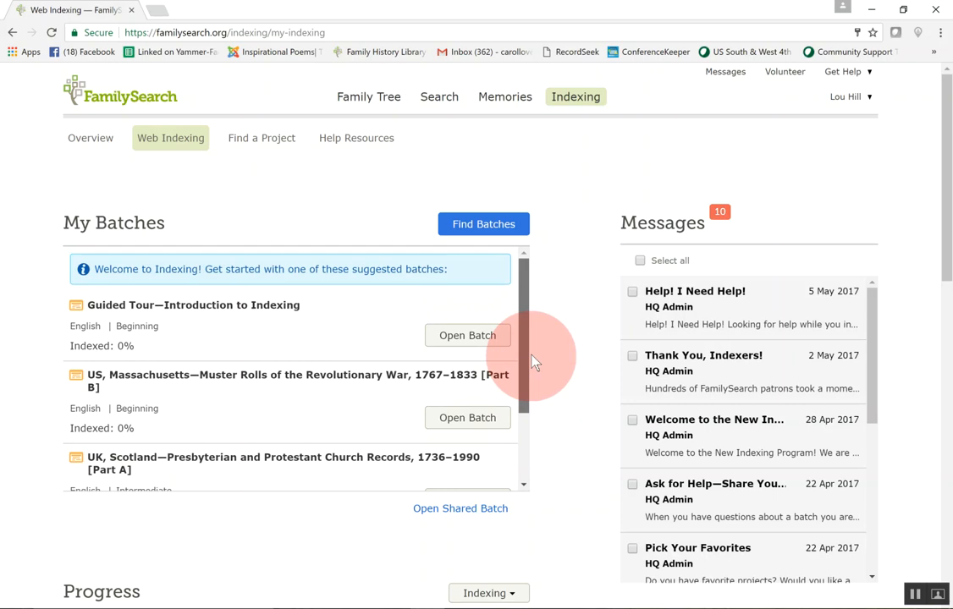
mouse_move(165, 338)
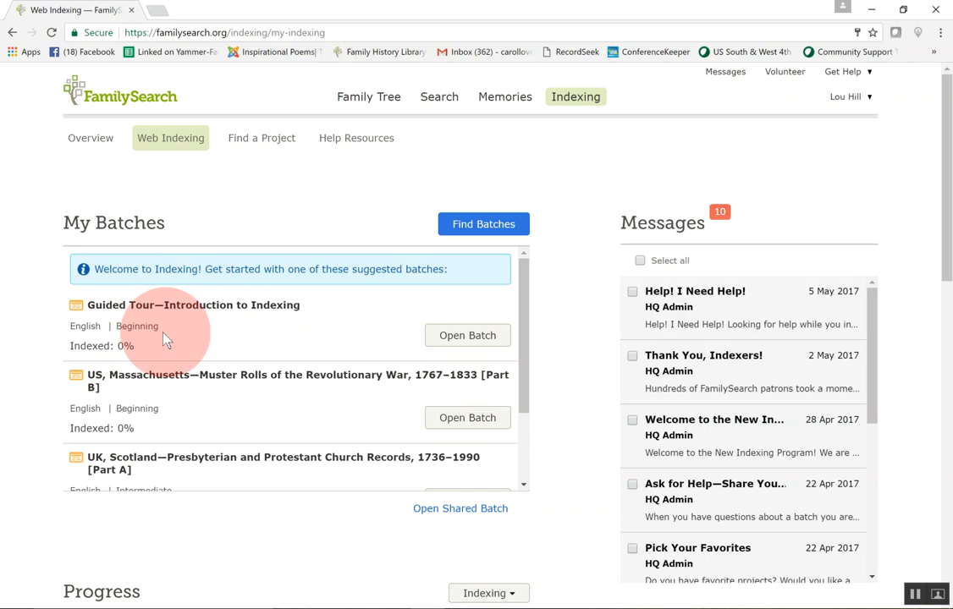
Open the US, Massachusetts Revolutionary War Muster Rolls [Part B] batch at image 1 of 10.
scroll("down", 3)
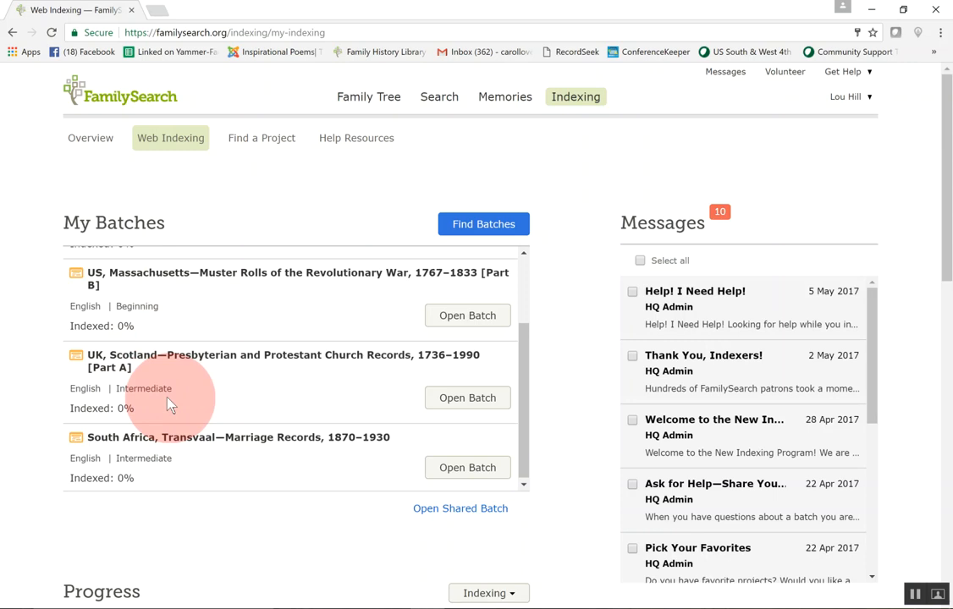
mouse_move(150, 437)
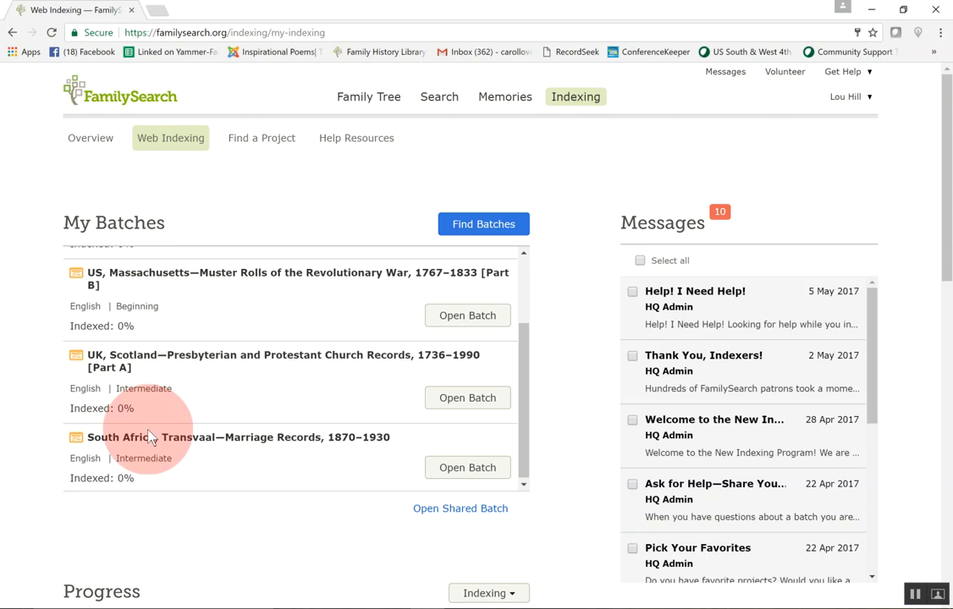
mouse_move(521, 292)
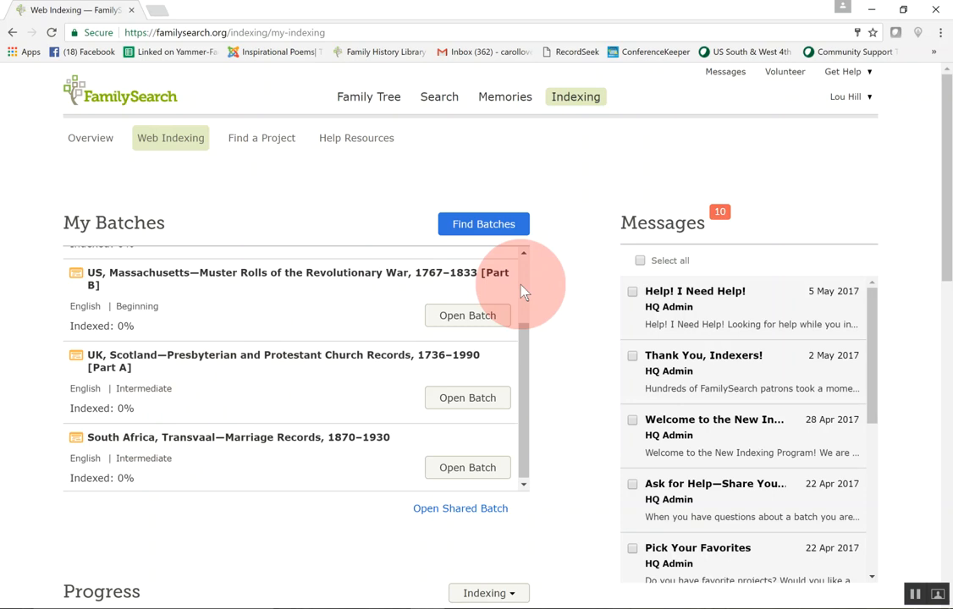
mouse_move(766, 391)
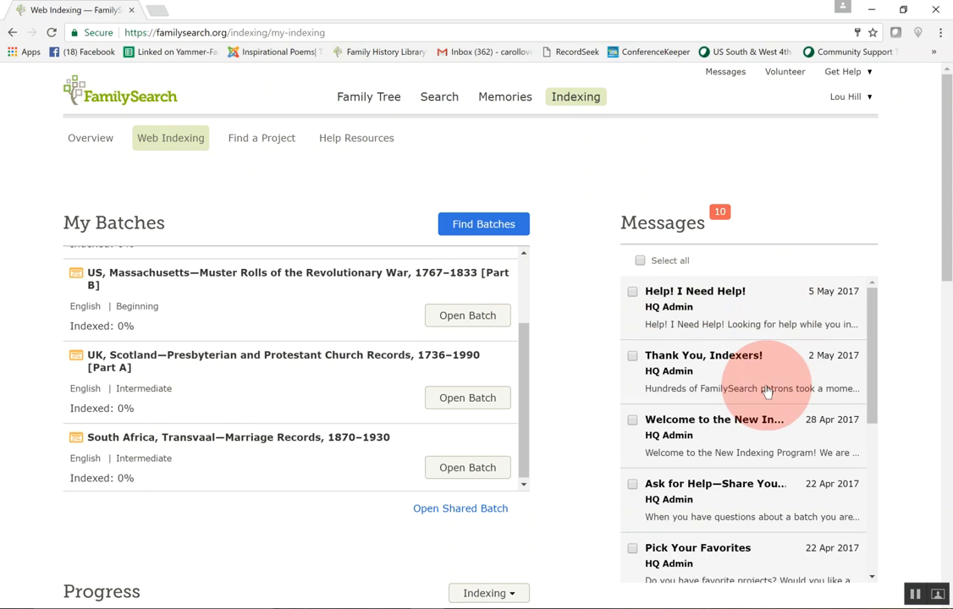
mouse_move(467, 315)
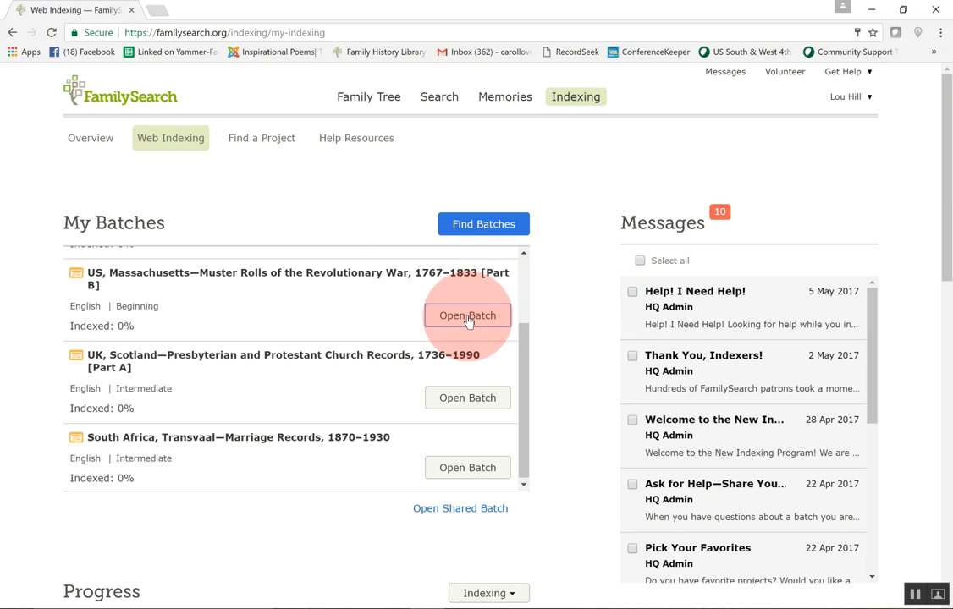
left_click(467, 315)
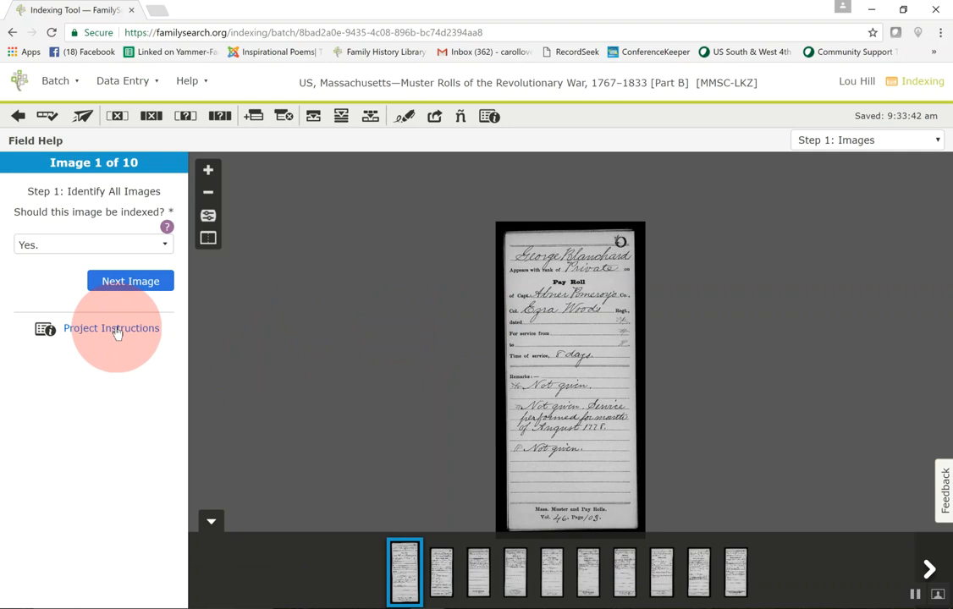
Bring up the Project Instructions from the Field Help panel.
left_click(112, 328)
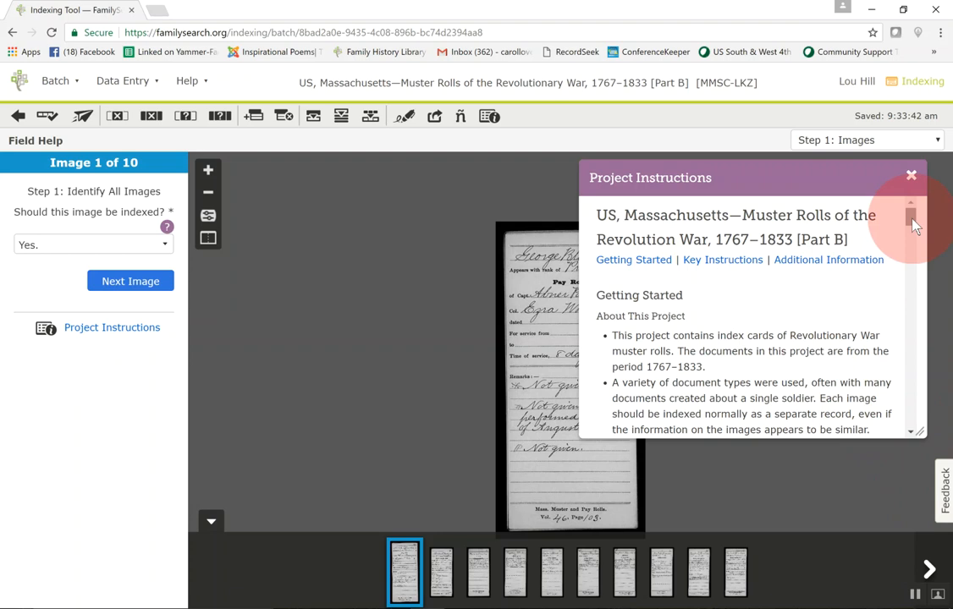
Read through the project instructions to the name-variant rules, then close them.
scroll("down", 3)
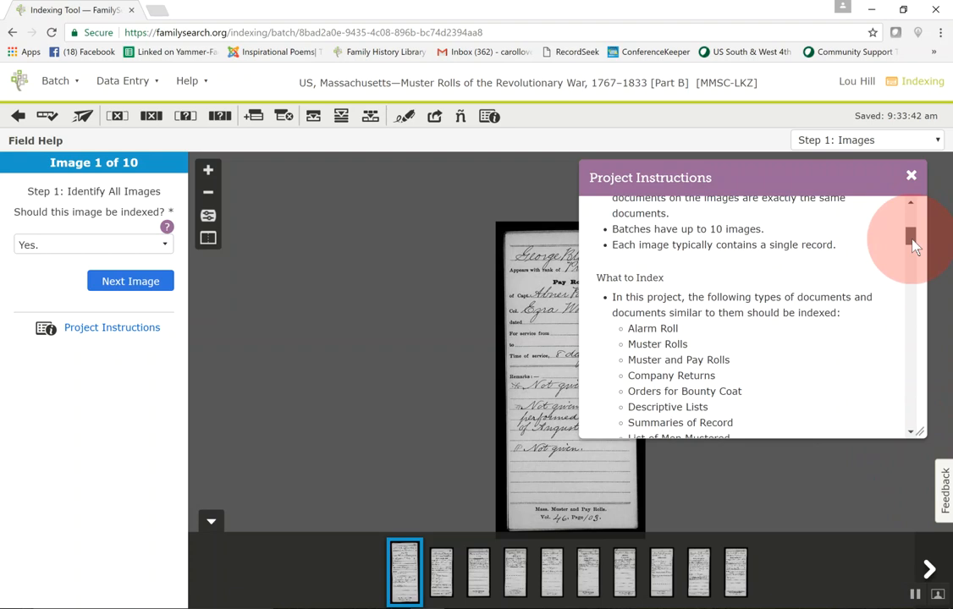
scroll("down", 3)
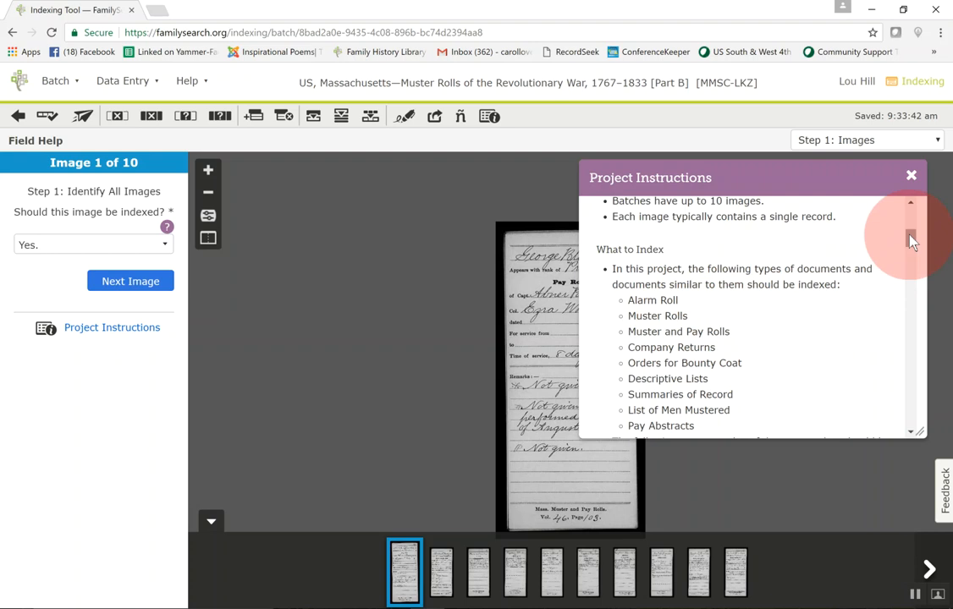
scroll("down", 3)
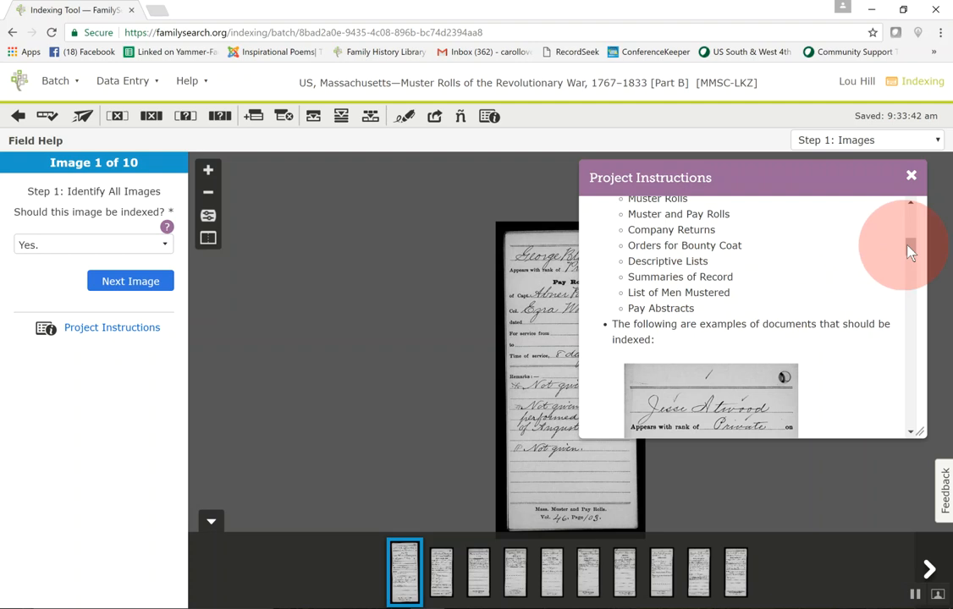
scroll("down", 3)
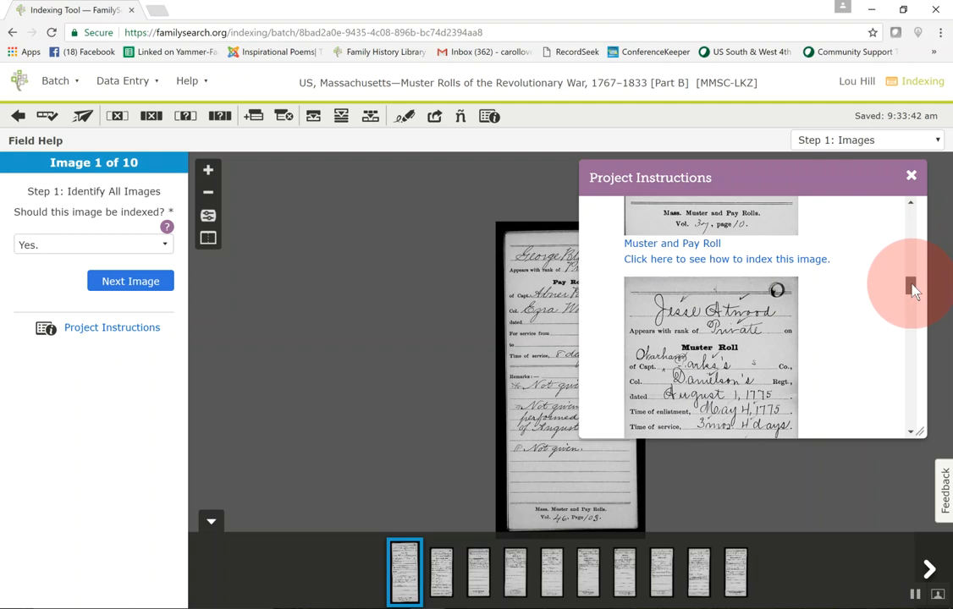
scroll("down", 3)
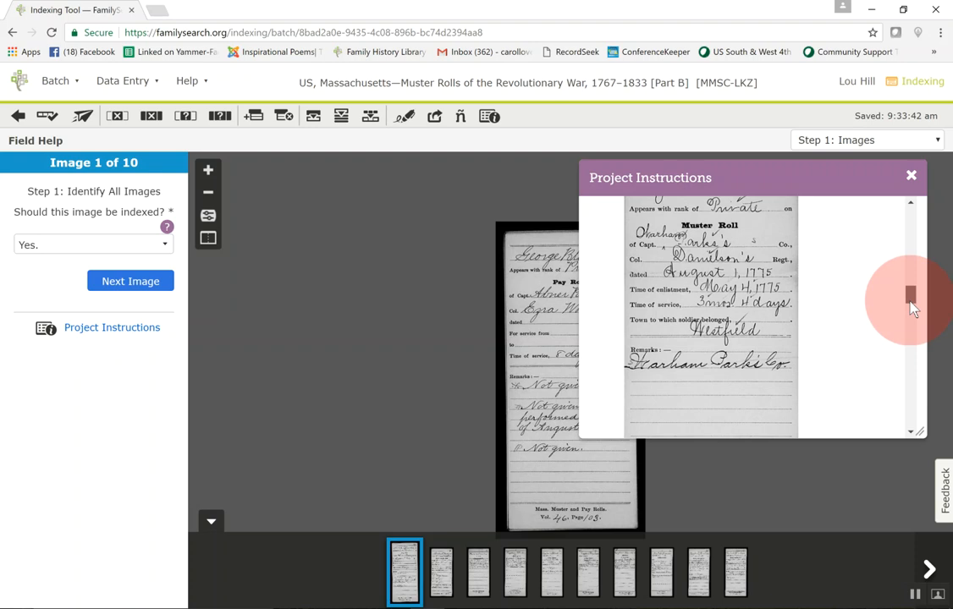
scroll("down", 3)
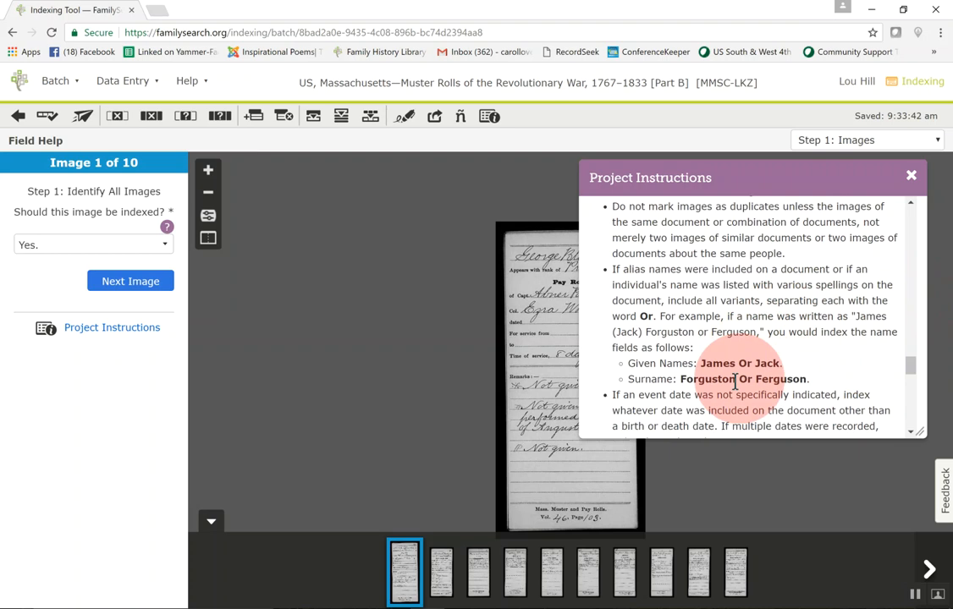
mouse_move(802, 334)
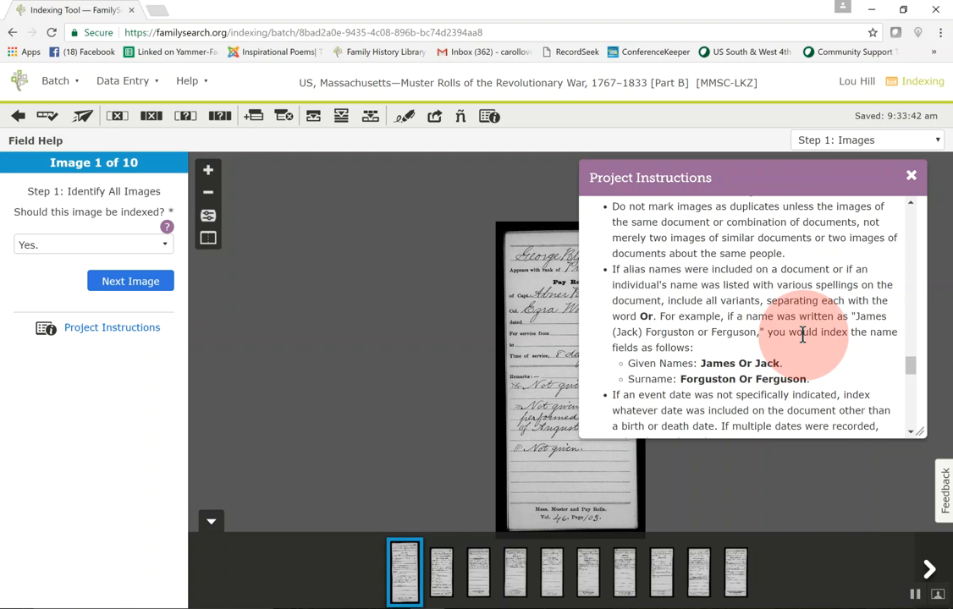
left_click(911, 175)
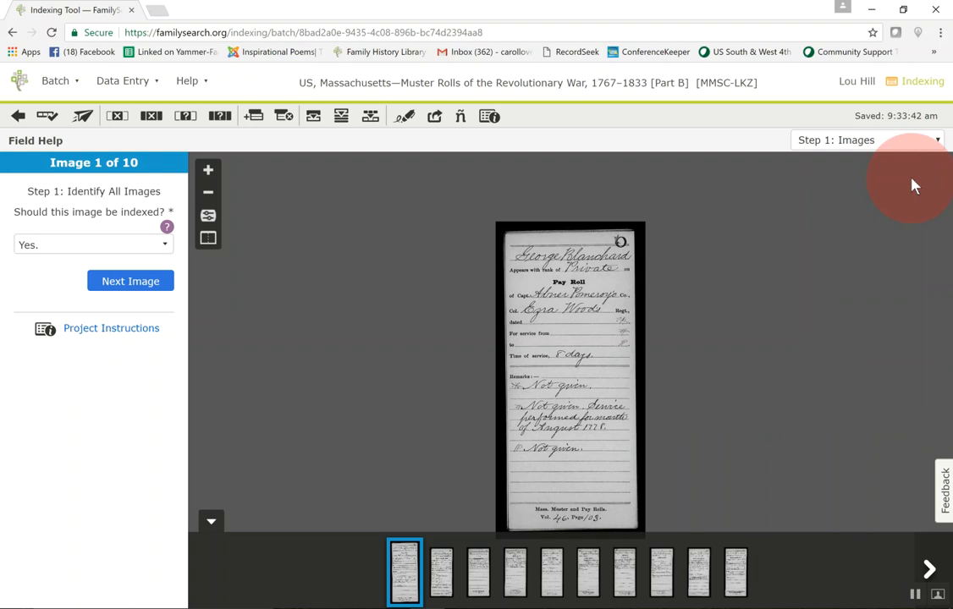
mouse_move(285, 391)
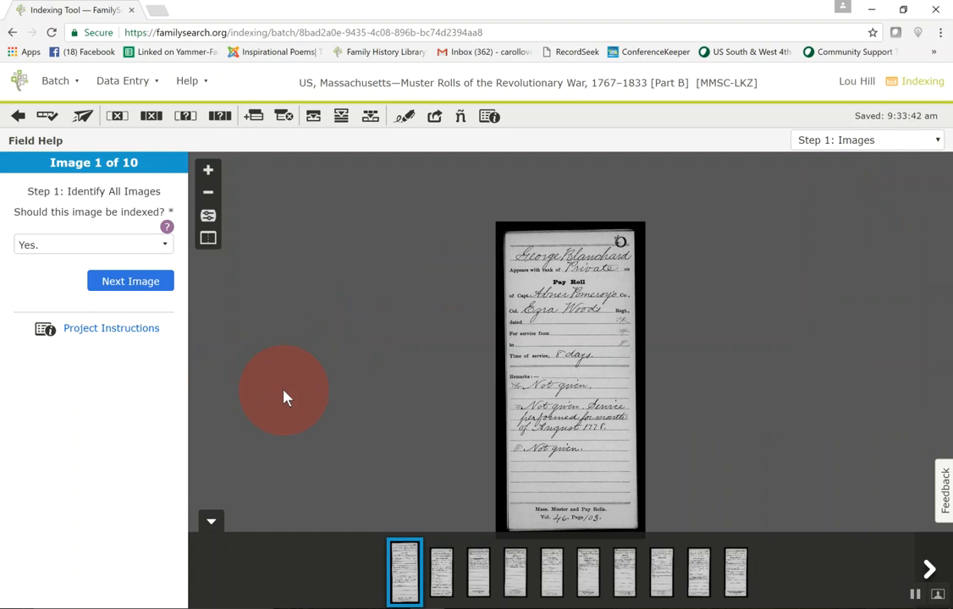
mouse_move(89, 186)
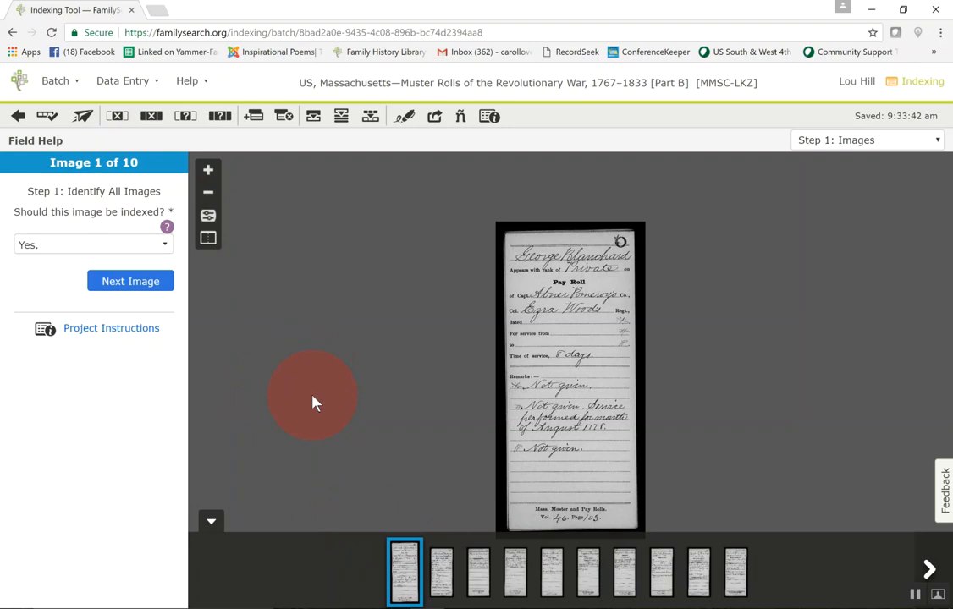
mouse_move(117, 116)
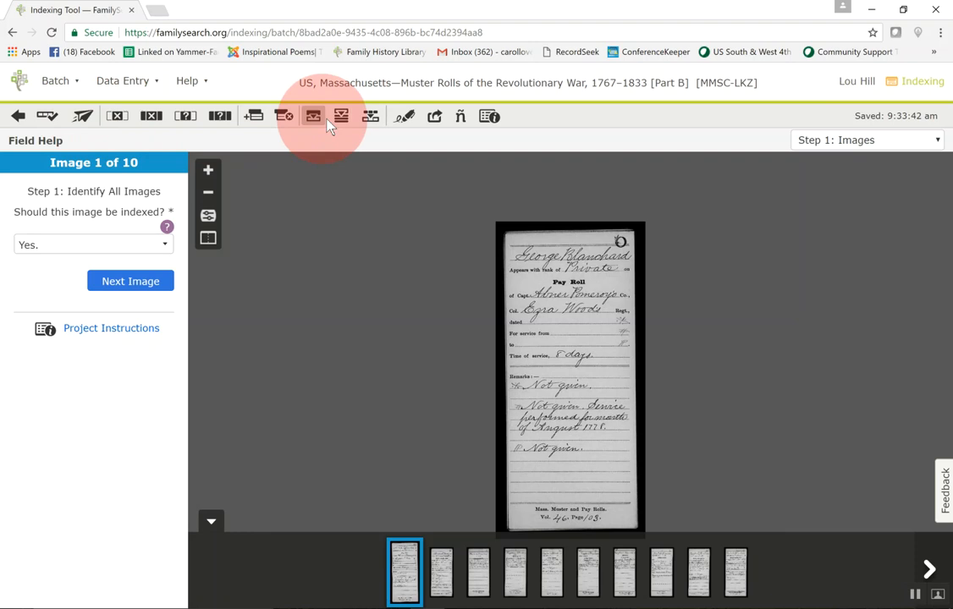
mouse_move(402, 224)
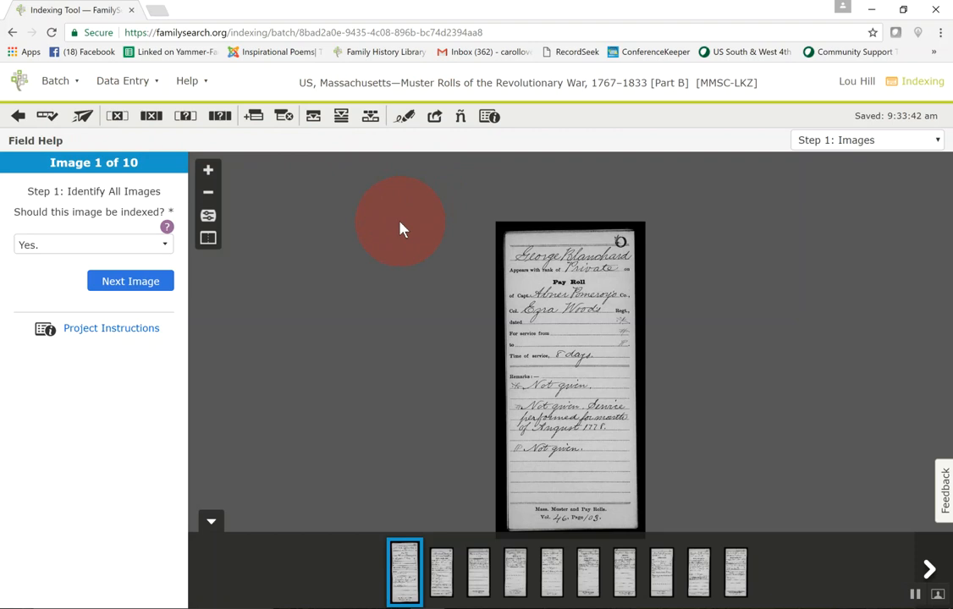
mouse_move(141, 203)
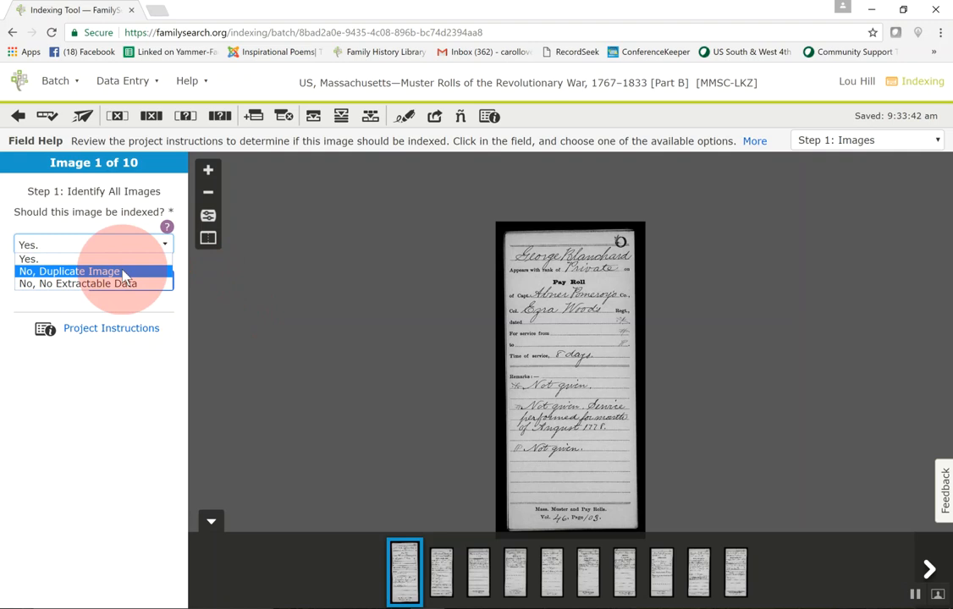
left_click(29, 245)
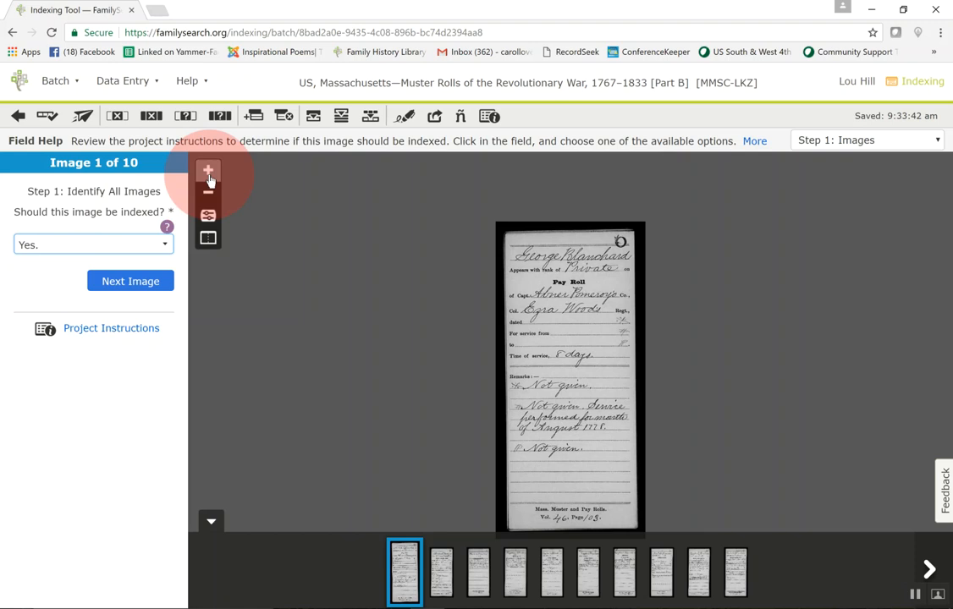
Zoom the muster roll image in two steps, then back out one step.
left_click(208, 171)
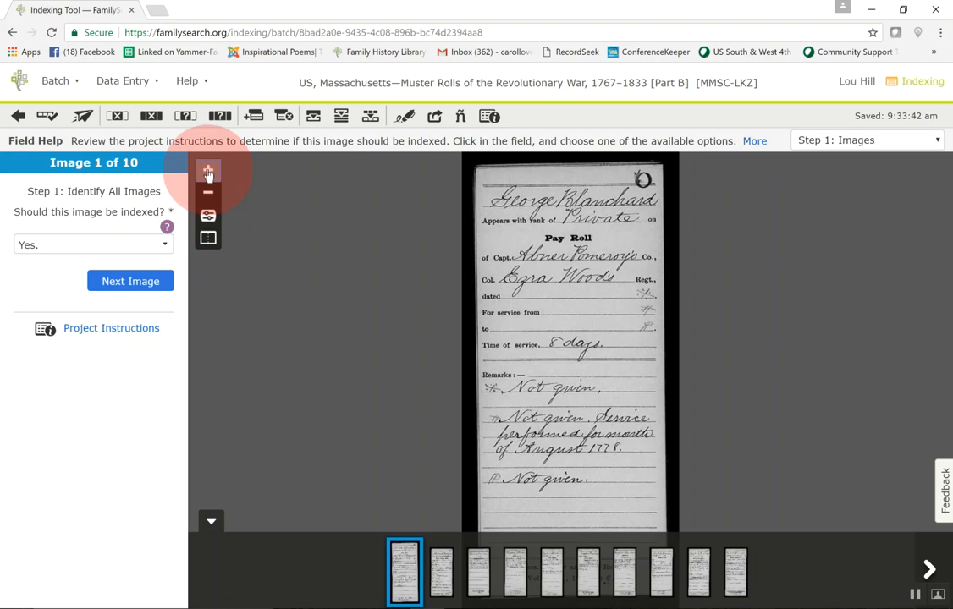
left_click(208, 170)
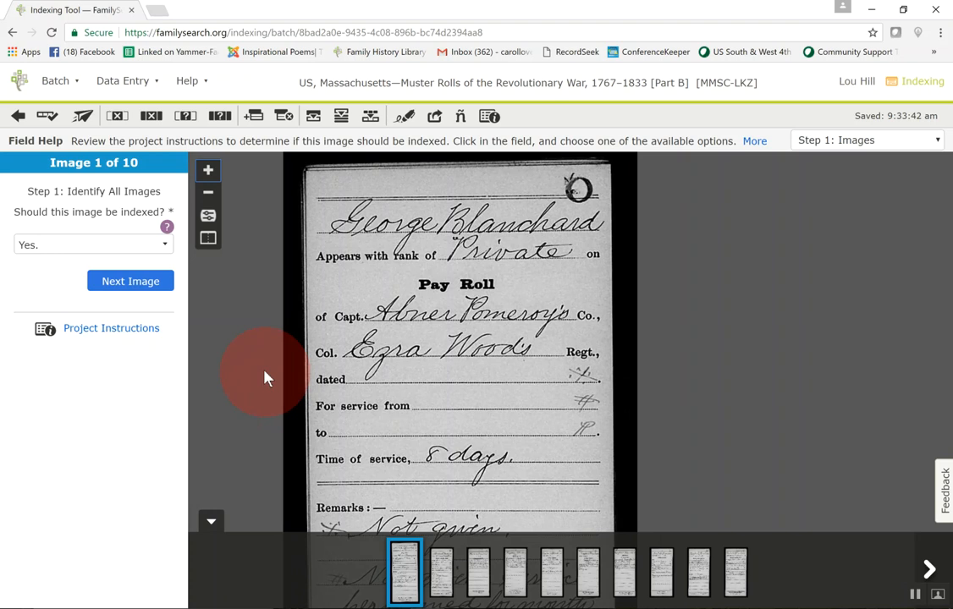
left_click(207, 193)
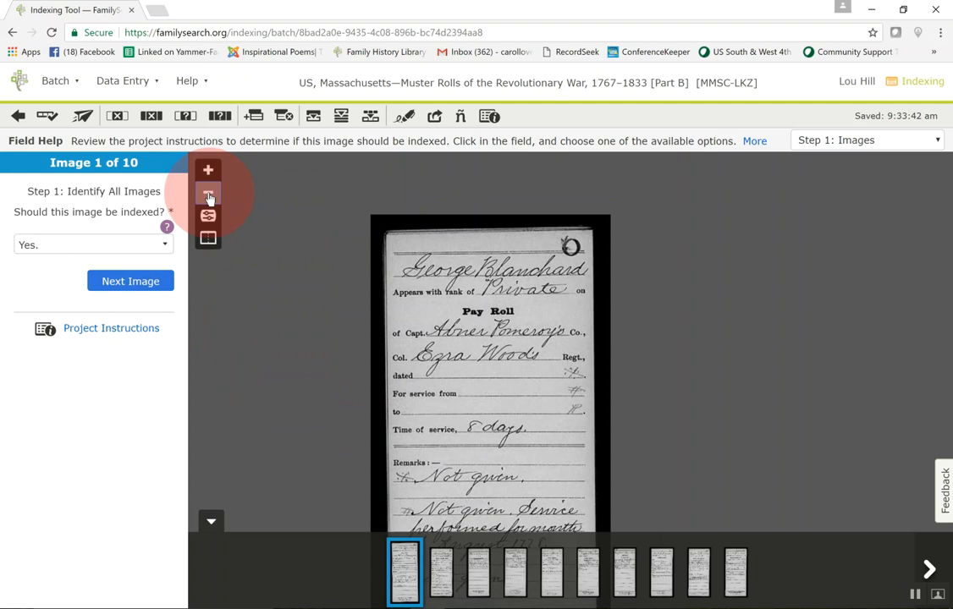
left_click(207, 215)
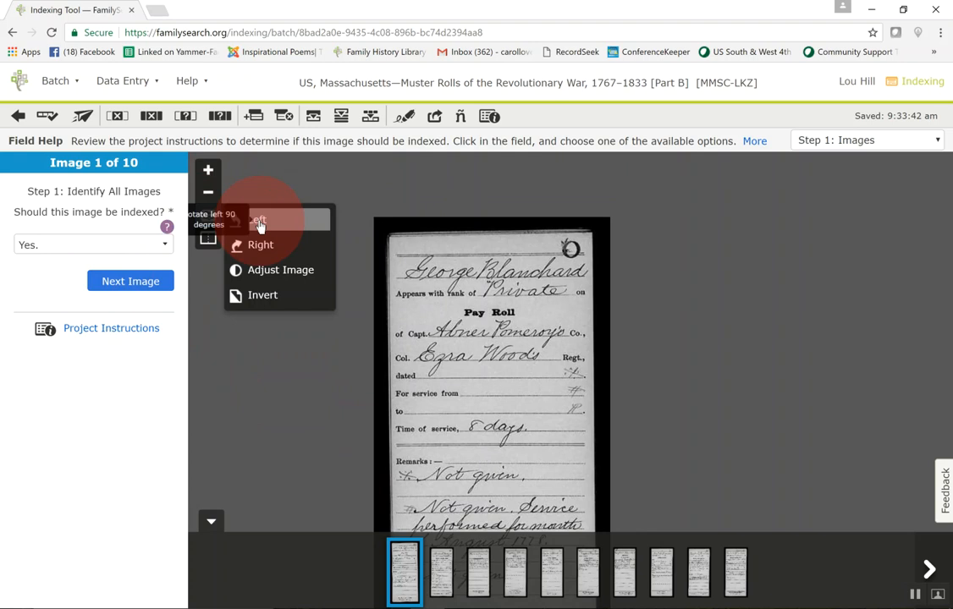
Raise the image brightness and contrast in Adjust Image, then dismiss the panel.
left_click(280, 269)
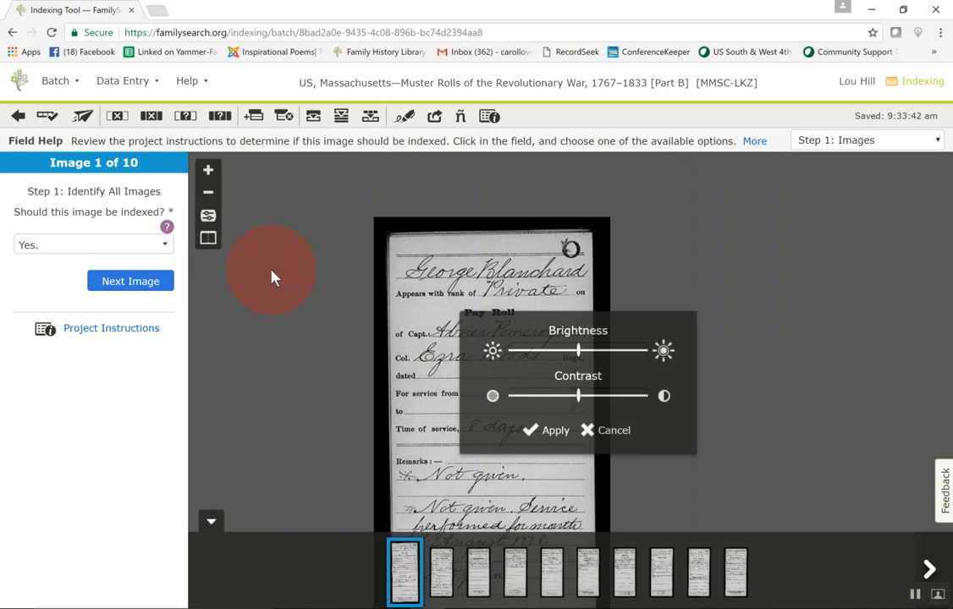
left_click_drag(577, 350, 616, 350)
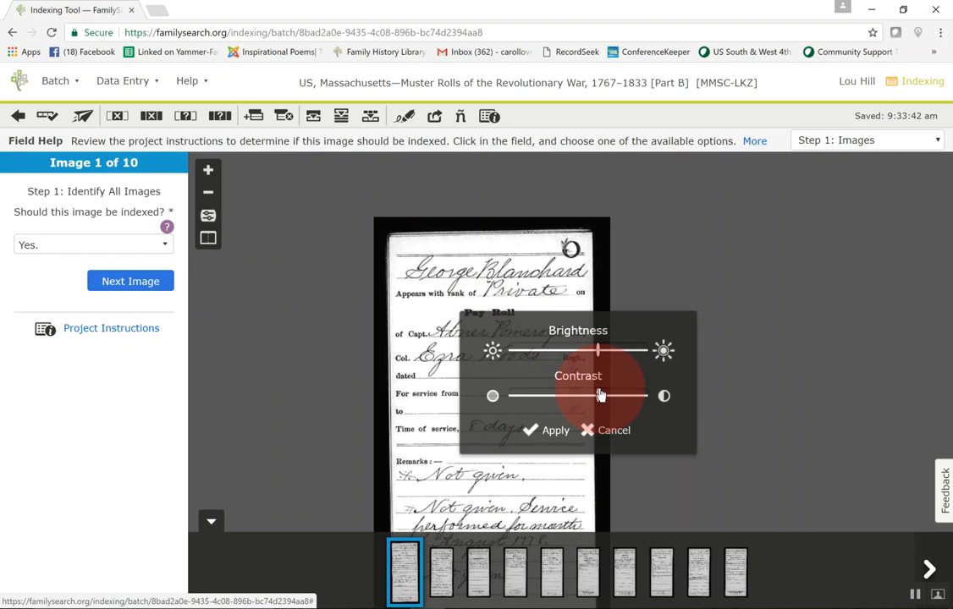
left_click(613, 430)
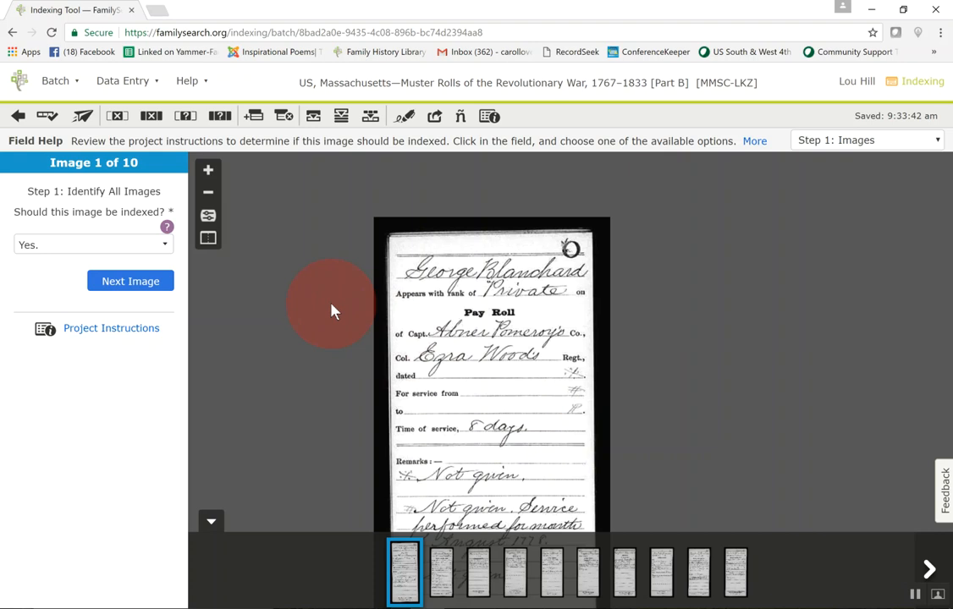
left_click(207, 214)
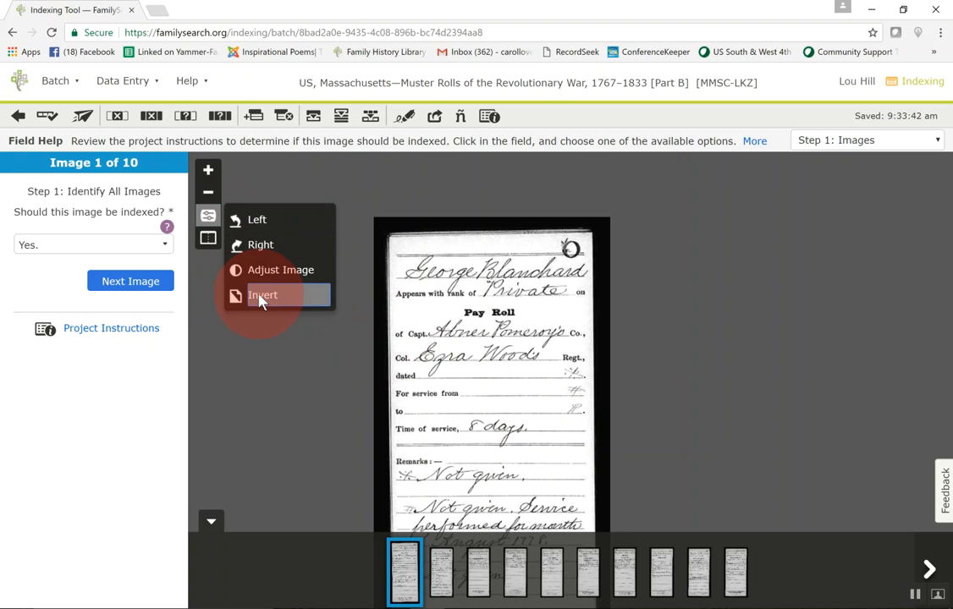
left_click(262, 294)
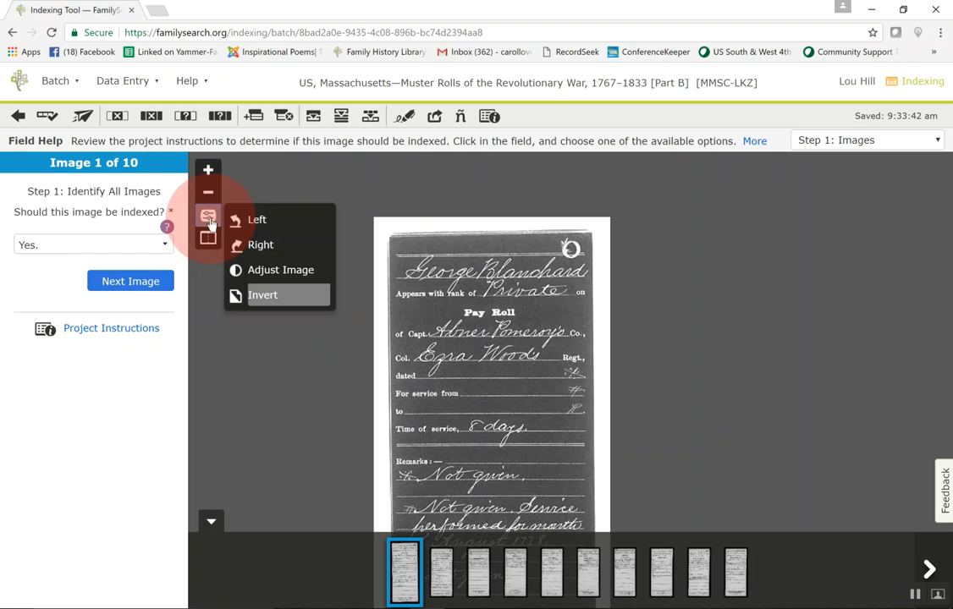
left_click(280, 269)
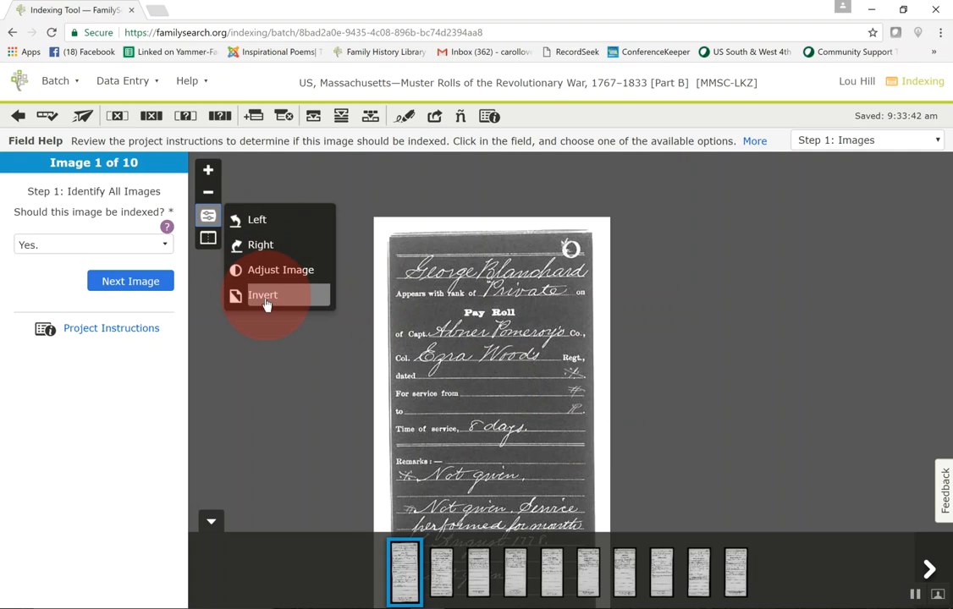
left_click(262, 295)
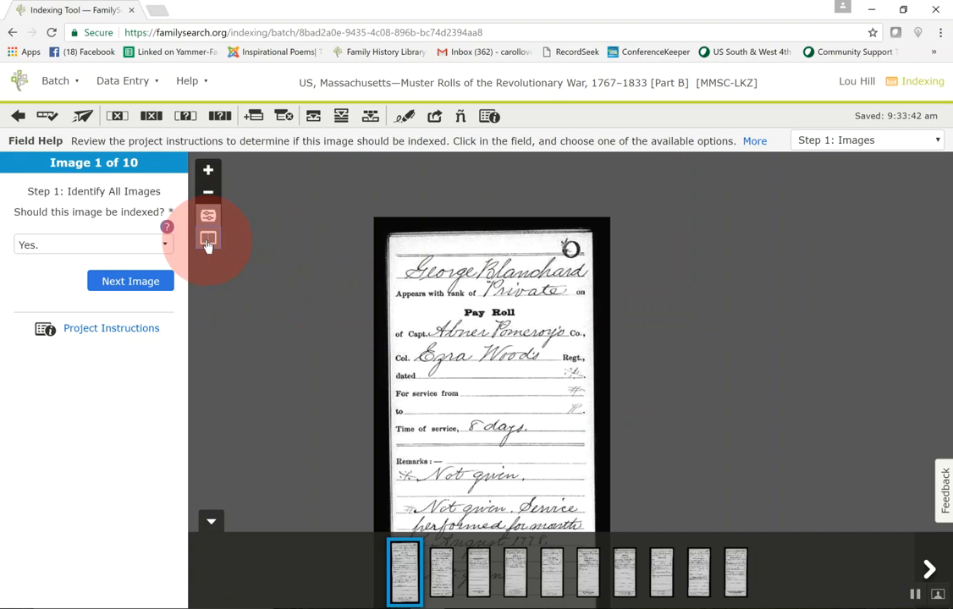
left_click(207, 237)
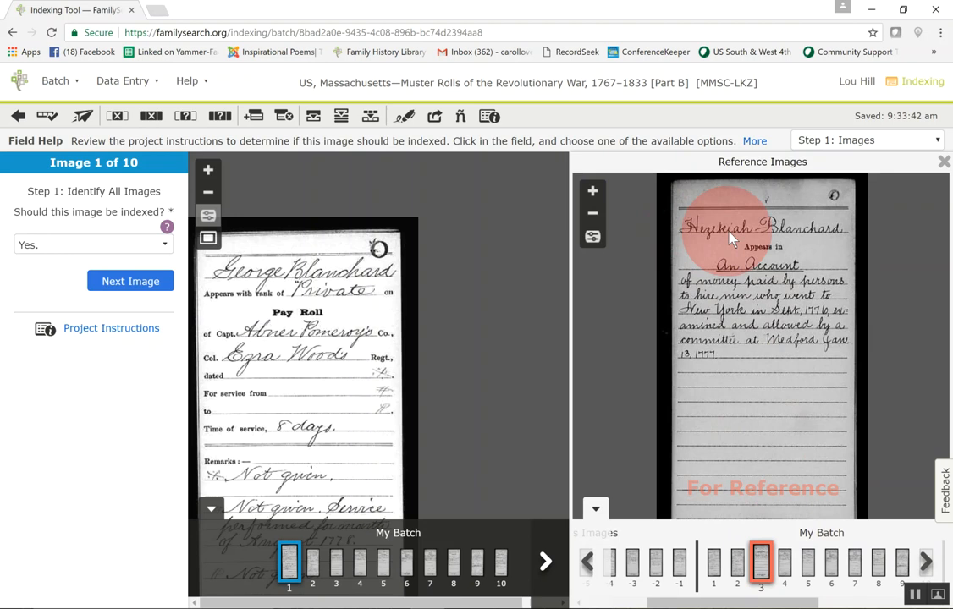
mouse_move(791, 279)
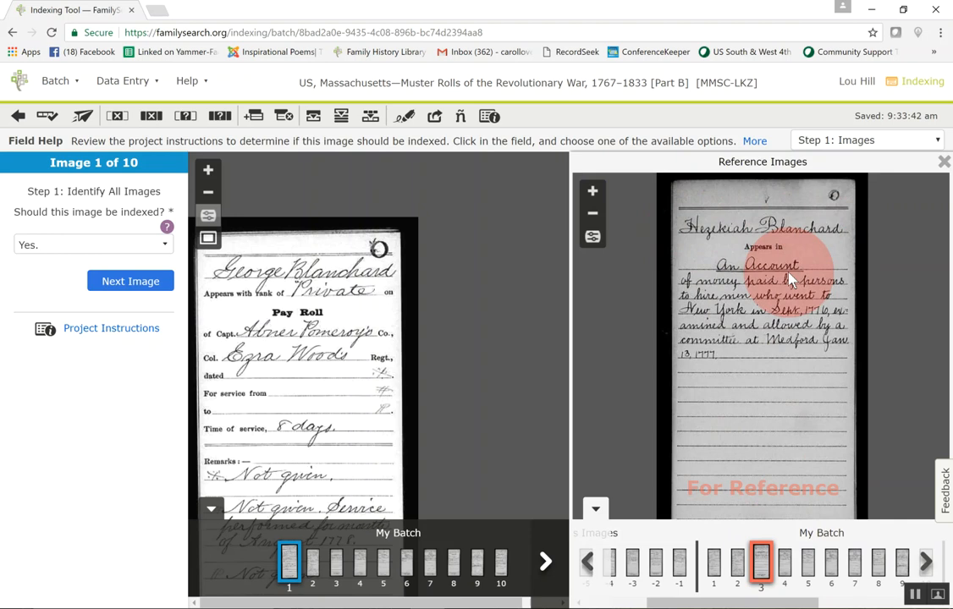
left_click(945, 162)
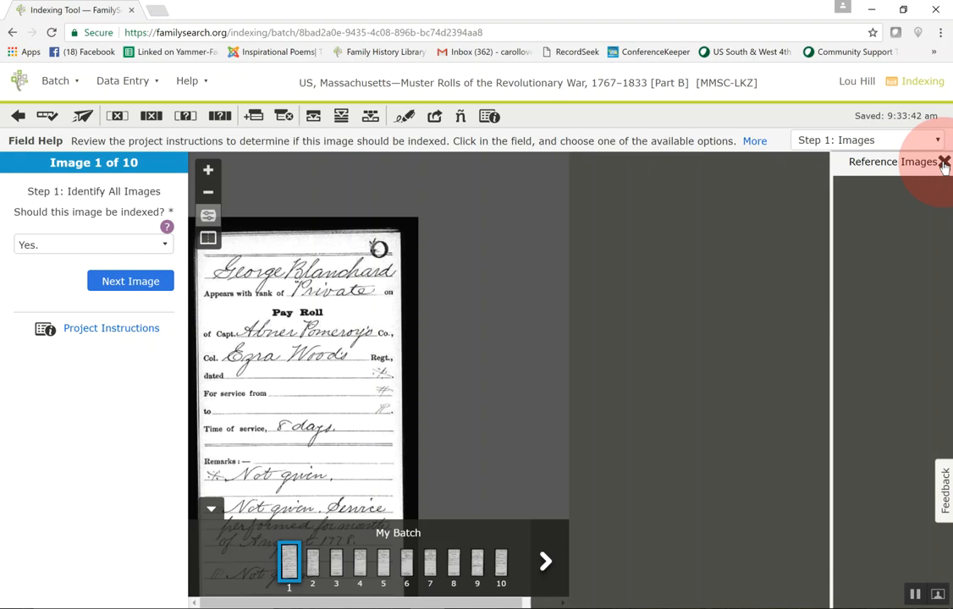
left_click(945, 161)
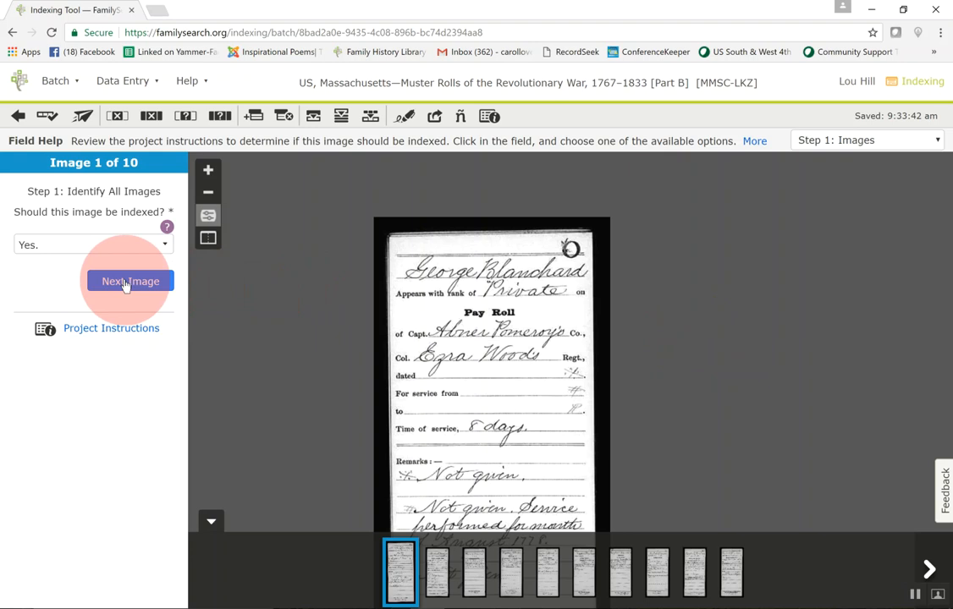
Mark the remaining images Yes for indexing, checking the field help once, until Step 2: Records opens.
left_click(130, 280)
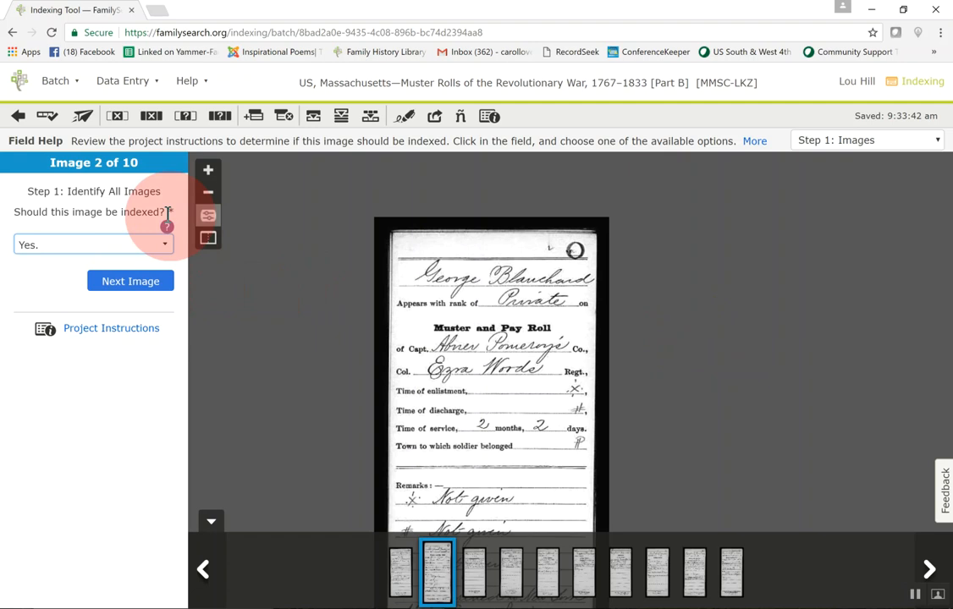
left_click(167, 227)
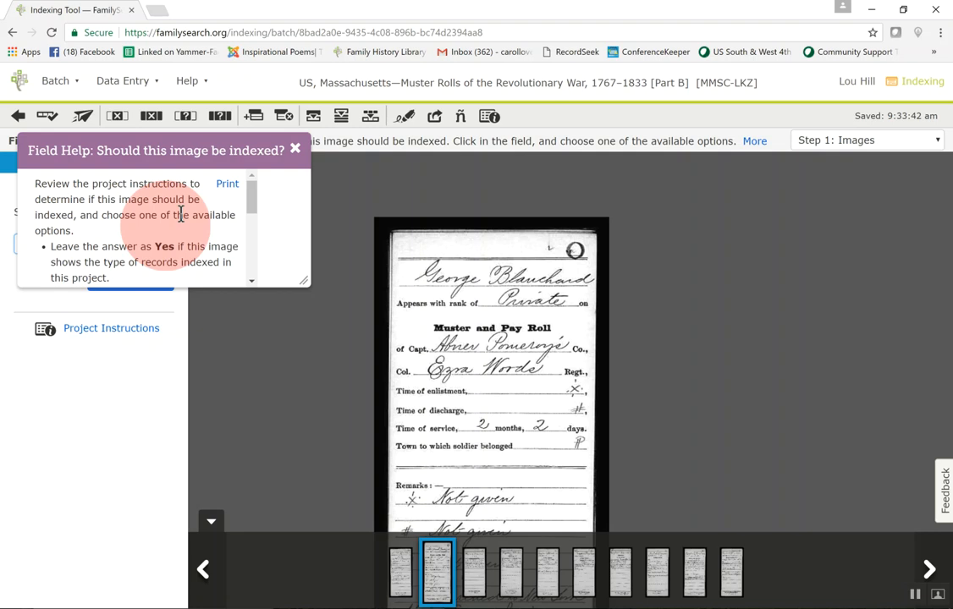
scroll("down", 3)
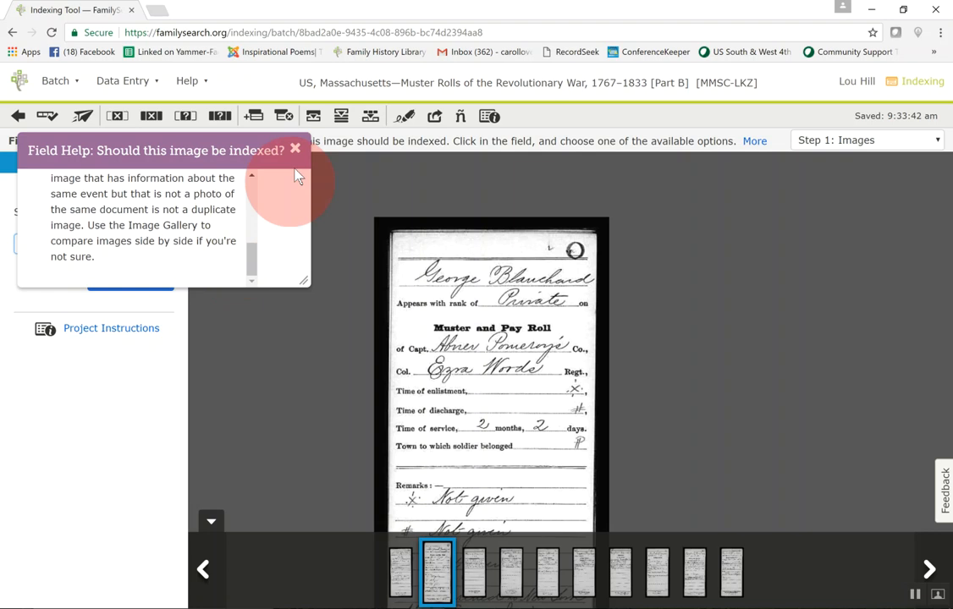
left_click(131, 281)
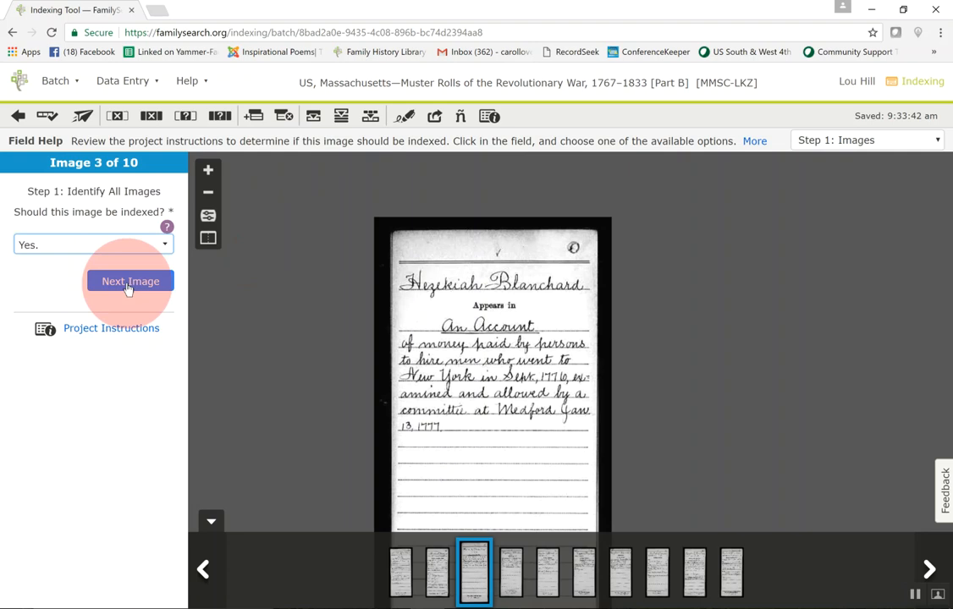
left_click(130, 281)
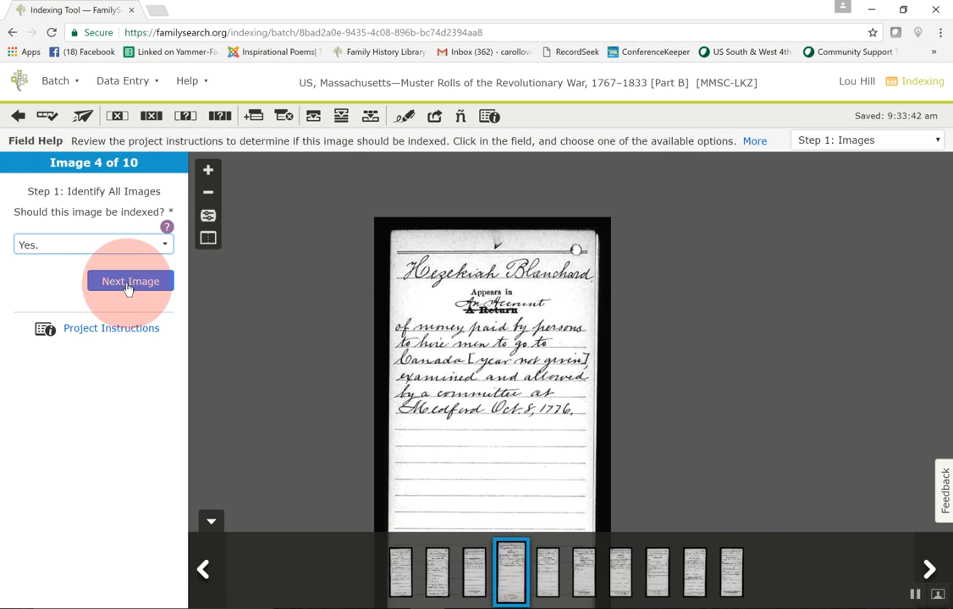
left_click(130, 281)
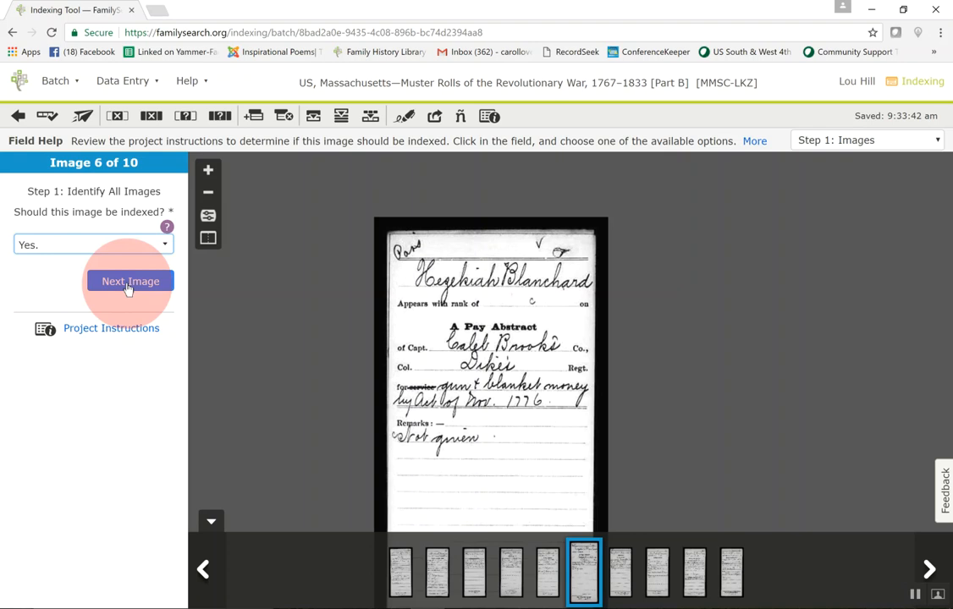
left_click(129, 281)
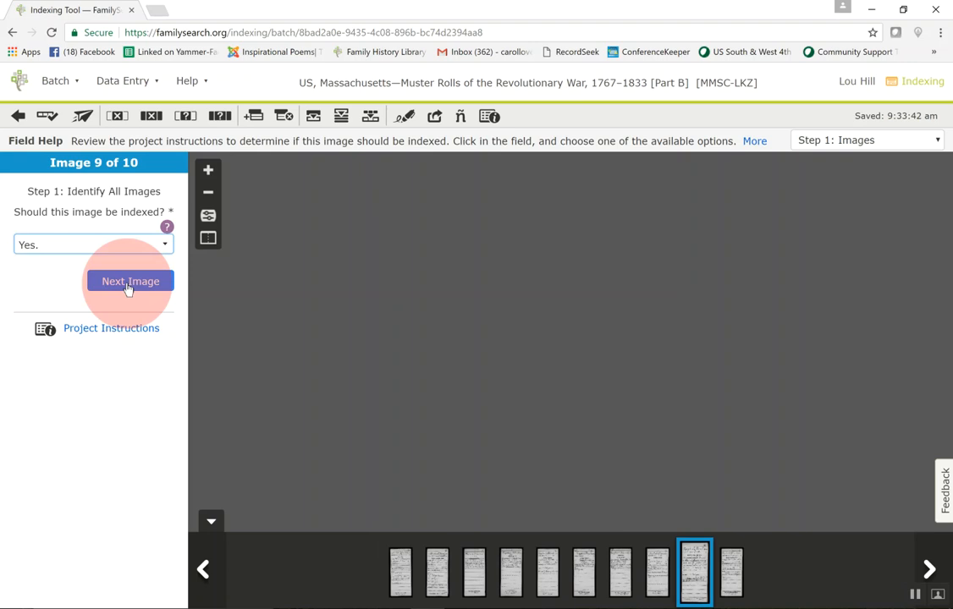
left_click(130, 281)
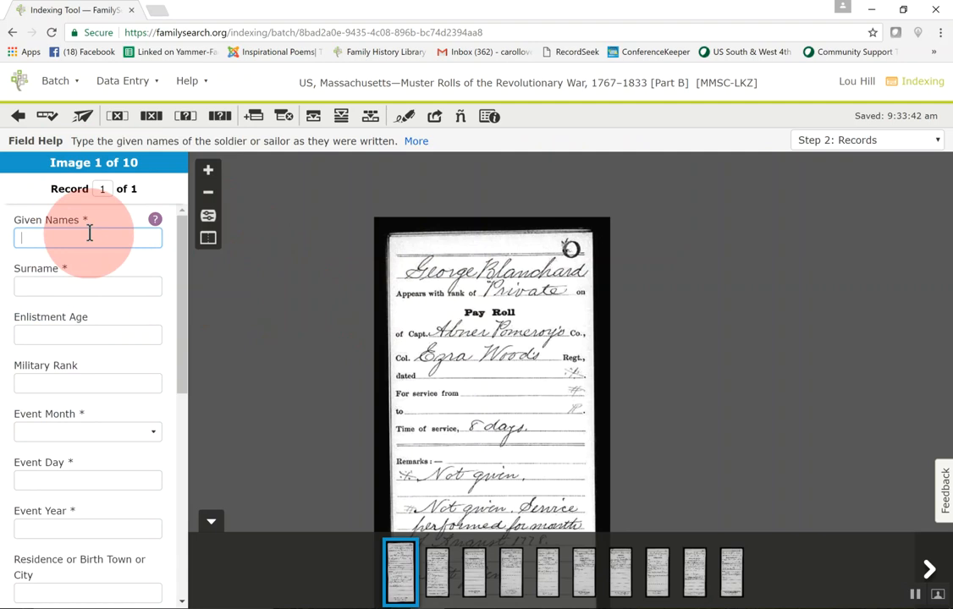
type("George")
left_click(87, 287)
type("Blanchard")
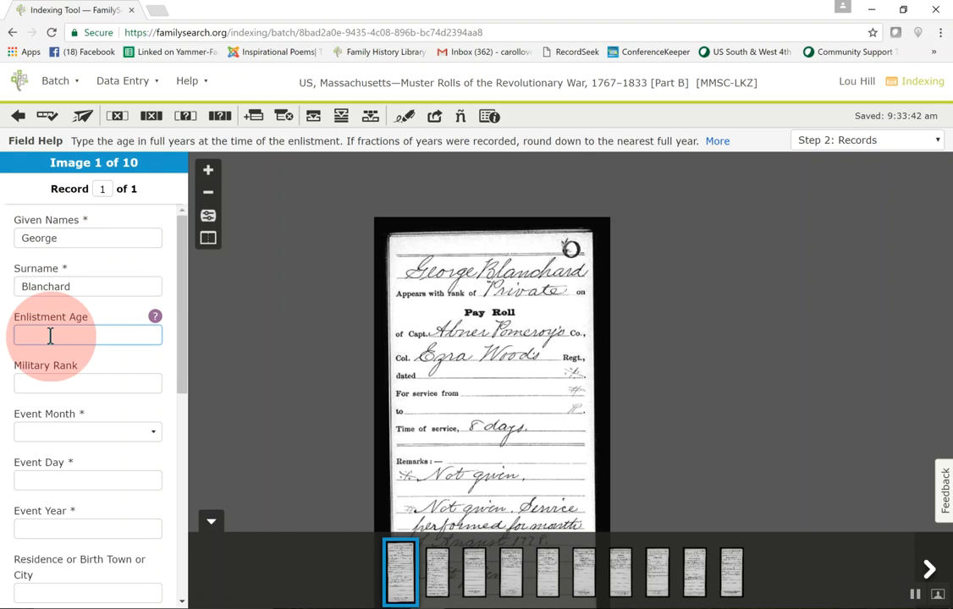
left_click(208, 170)
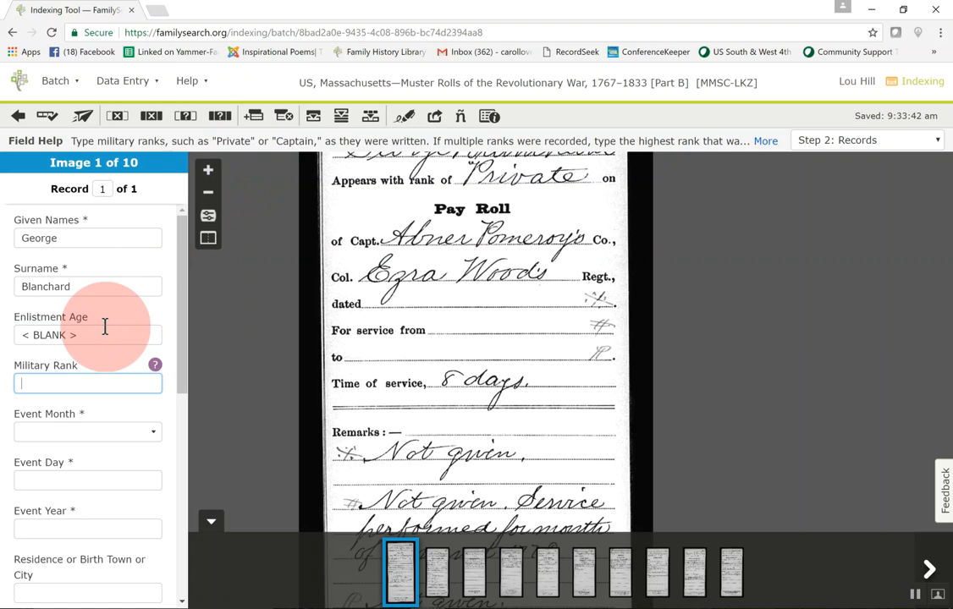
mouse_move(187, 368)
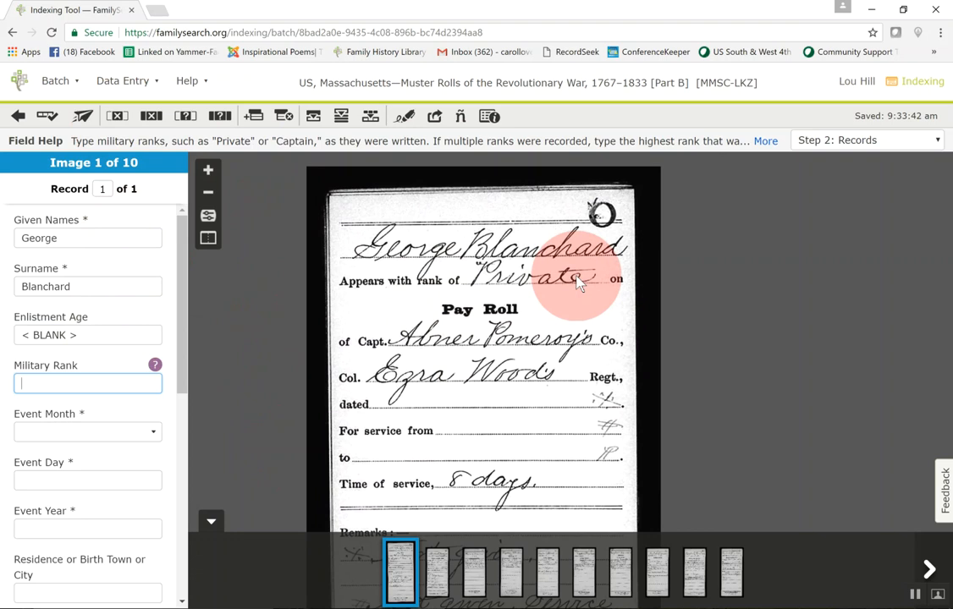
type("Private")
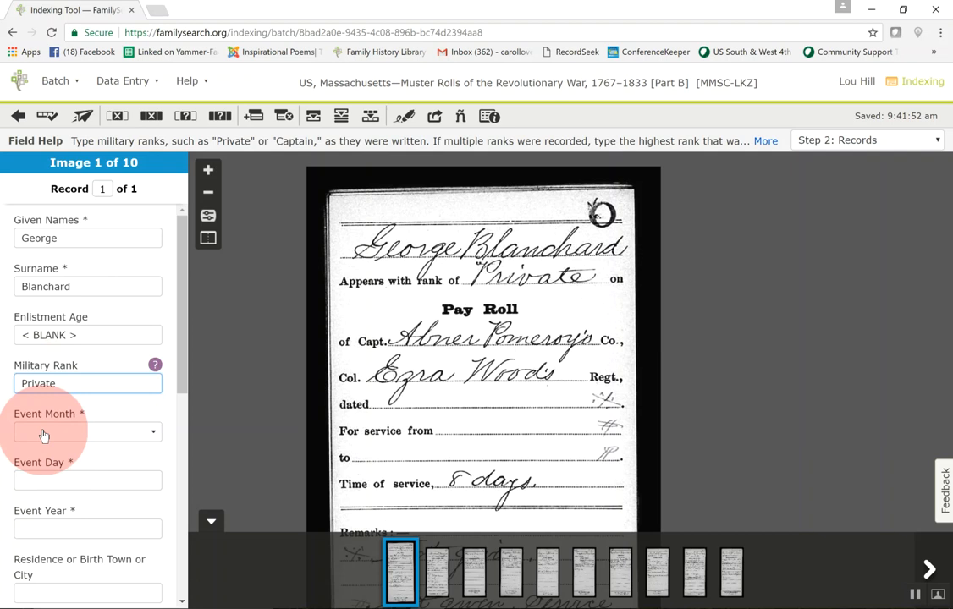
Read the Event Month field help, then set Event Month to Aug.
left_click(87, 431)
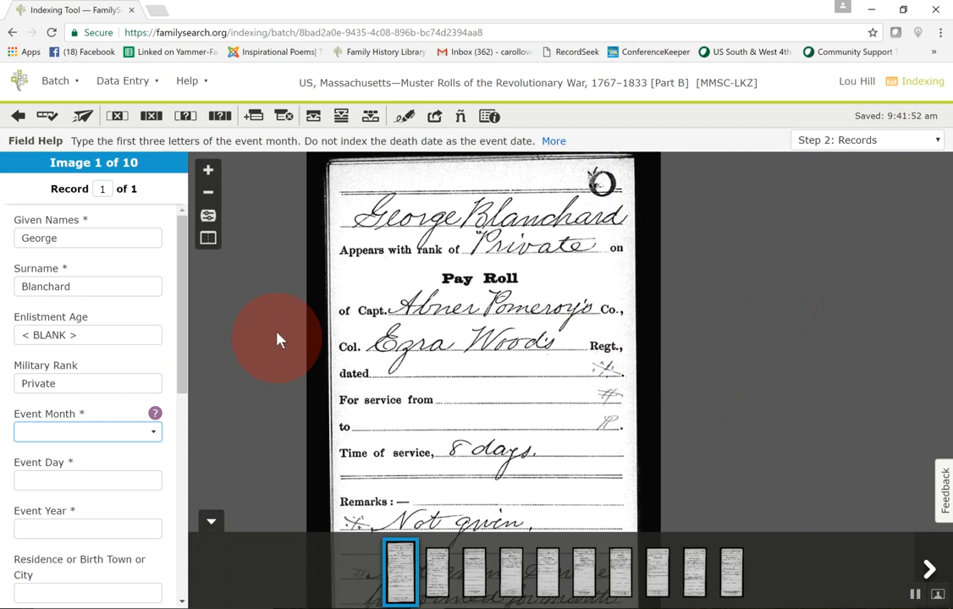
scroll("down", 3)
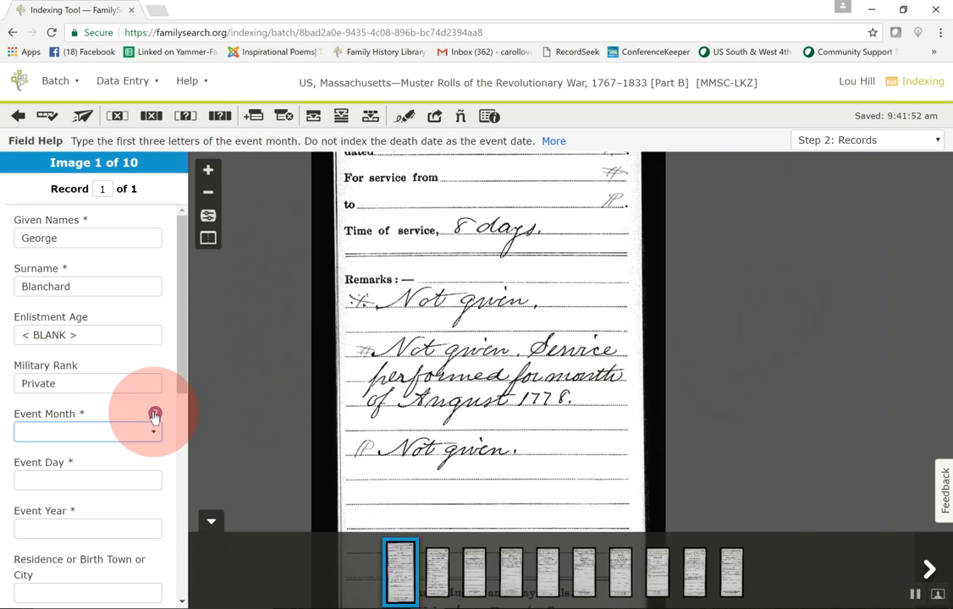
left_click(154, 413)
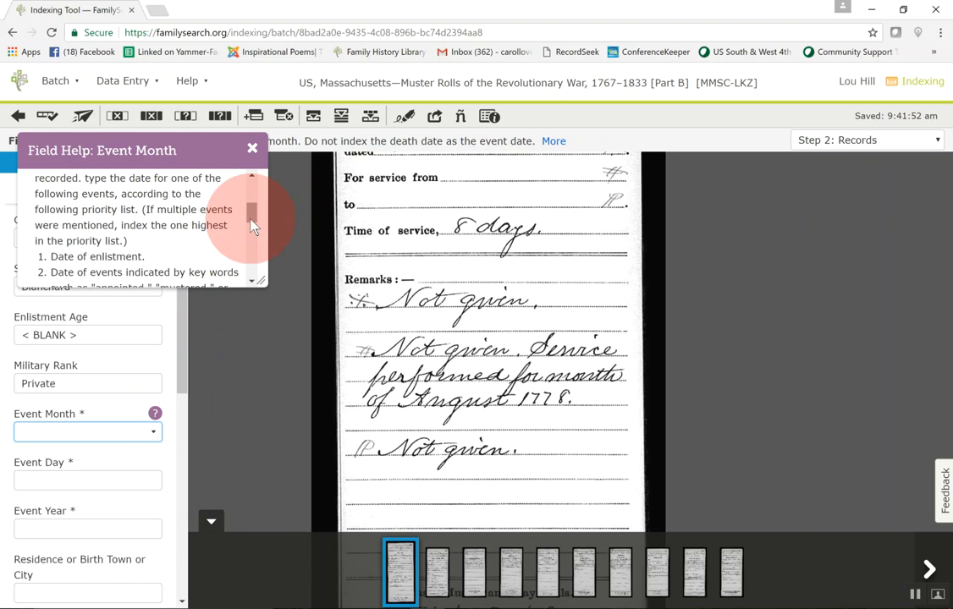
scroll("down", 3)
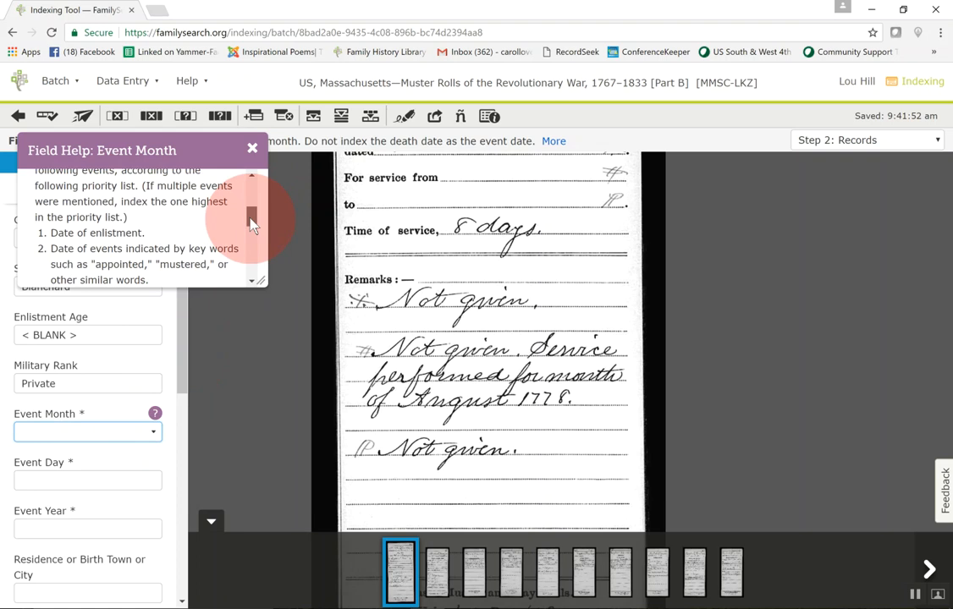
scroll("down", 3)
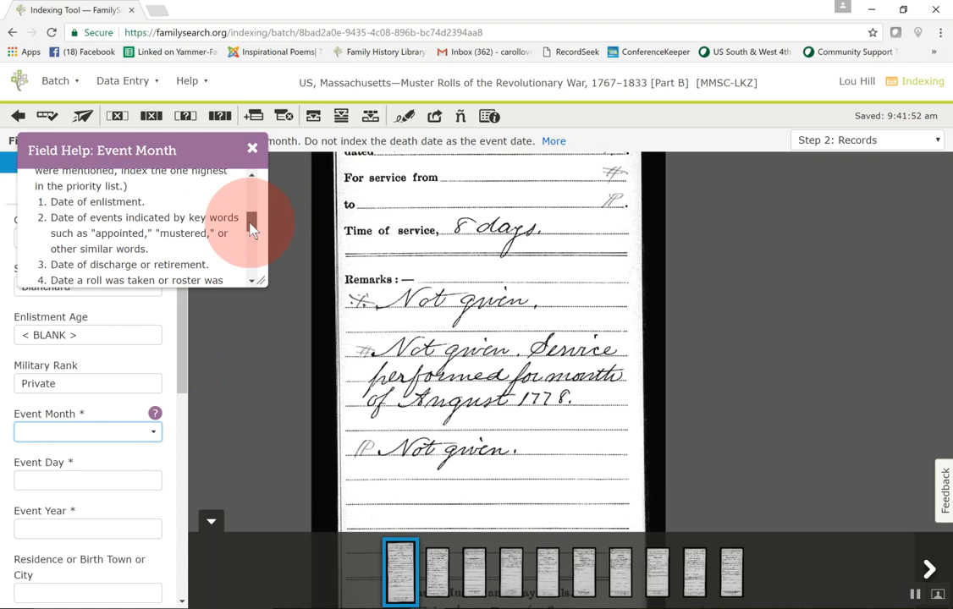
scroll("up", 3)
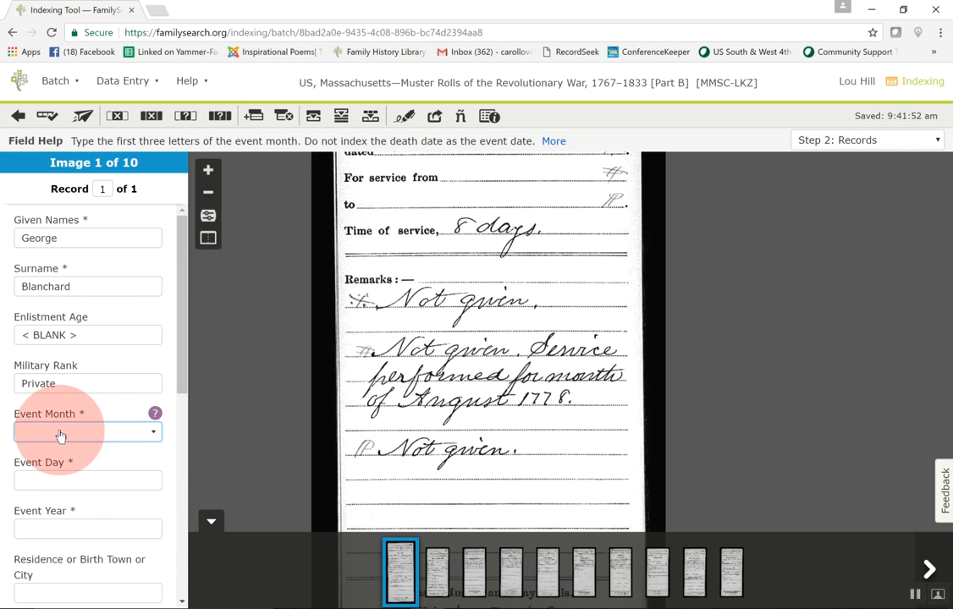
left_click(85, 432)
type("Aug")
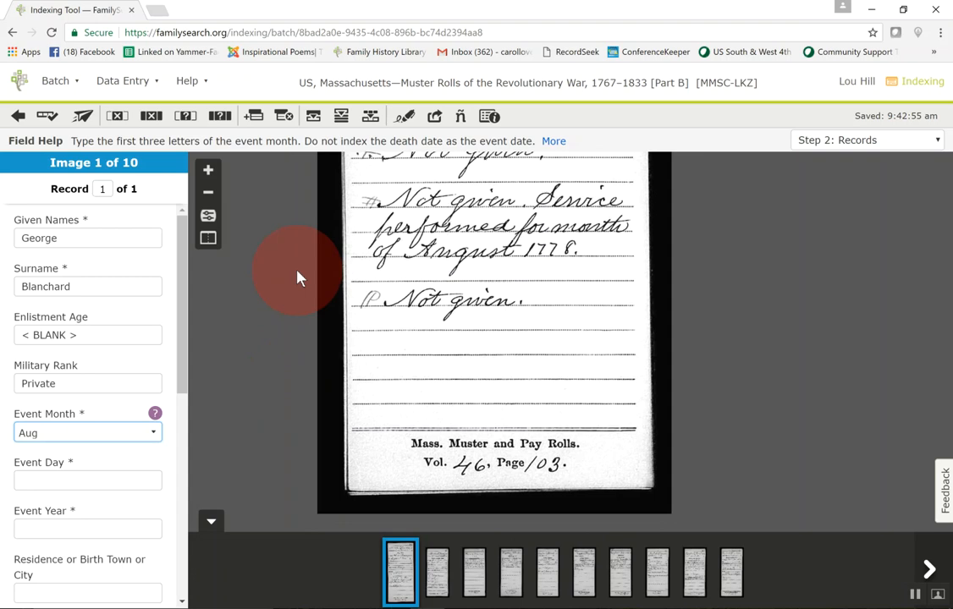
left_click(87, 480)
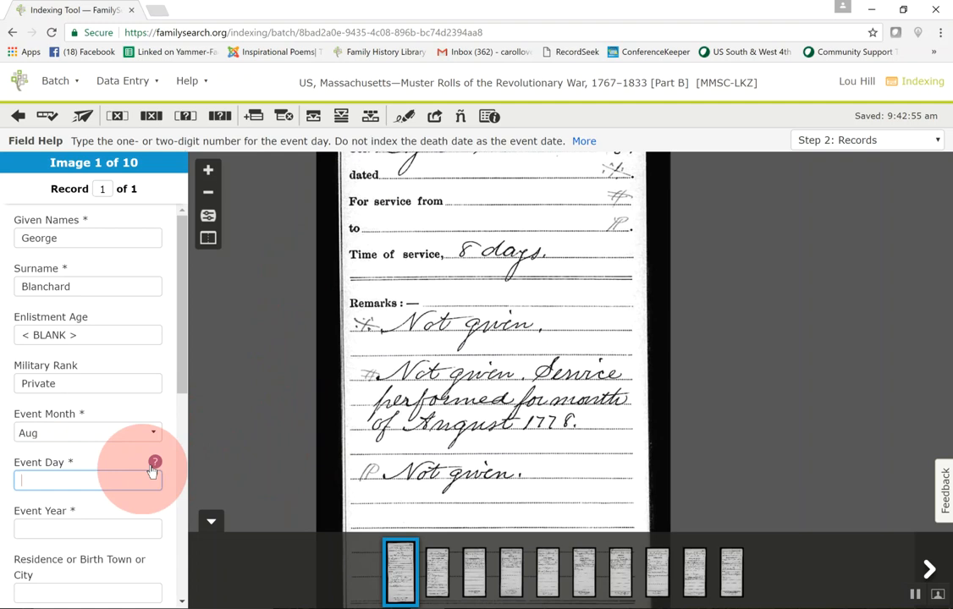
Record Event Day blank, Event Year 1778, skip residence and death fields after checking field help.
left_click(154, 462)
type("1778")
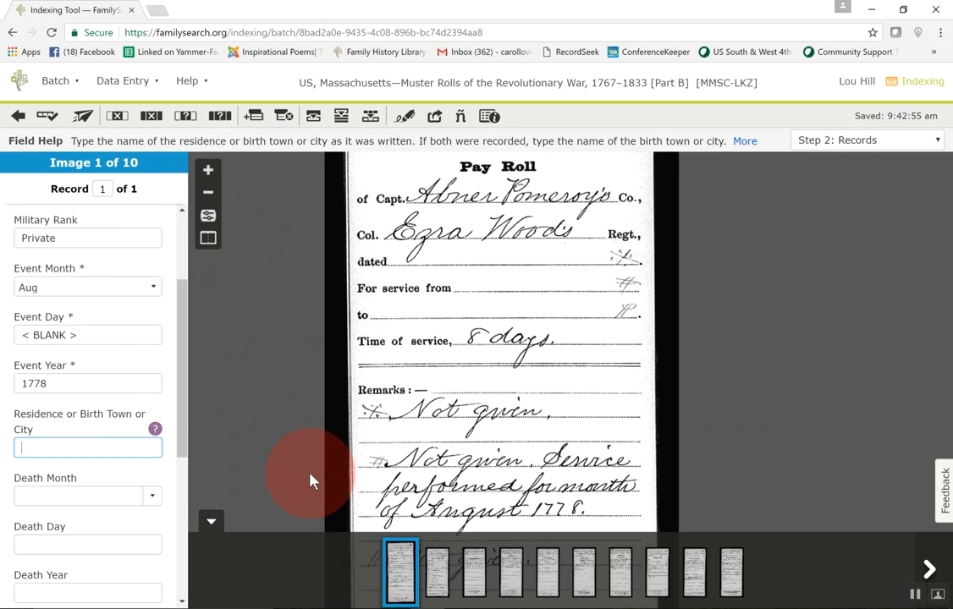
left_click(155, 429)
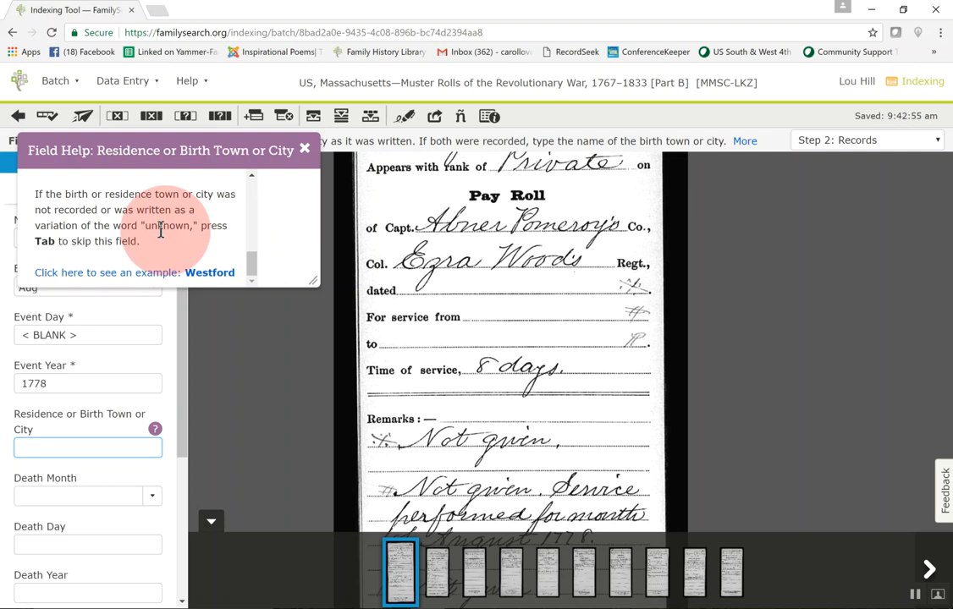
mouse_move(196, 245)
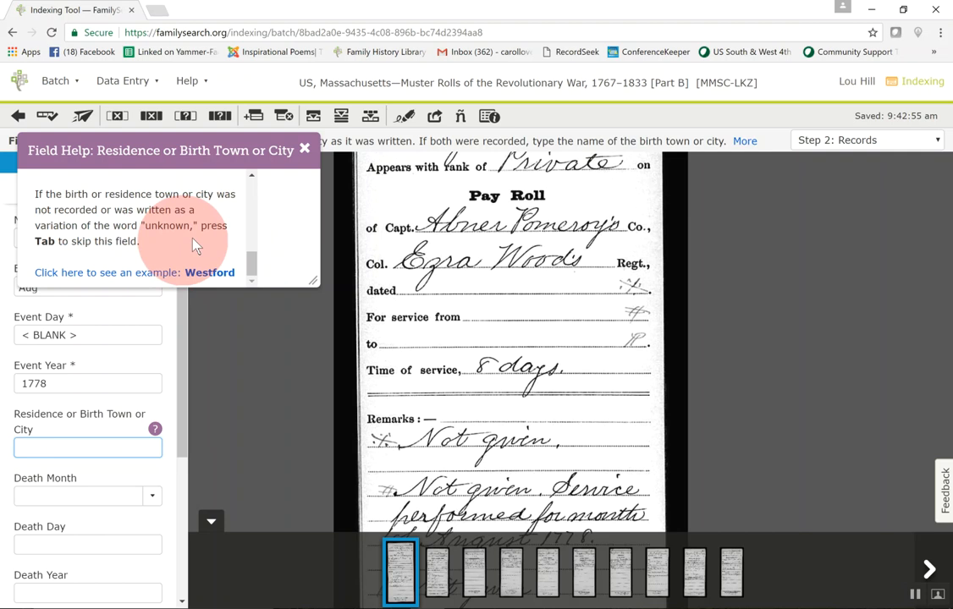
left_click(81, 496)
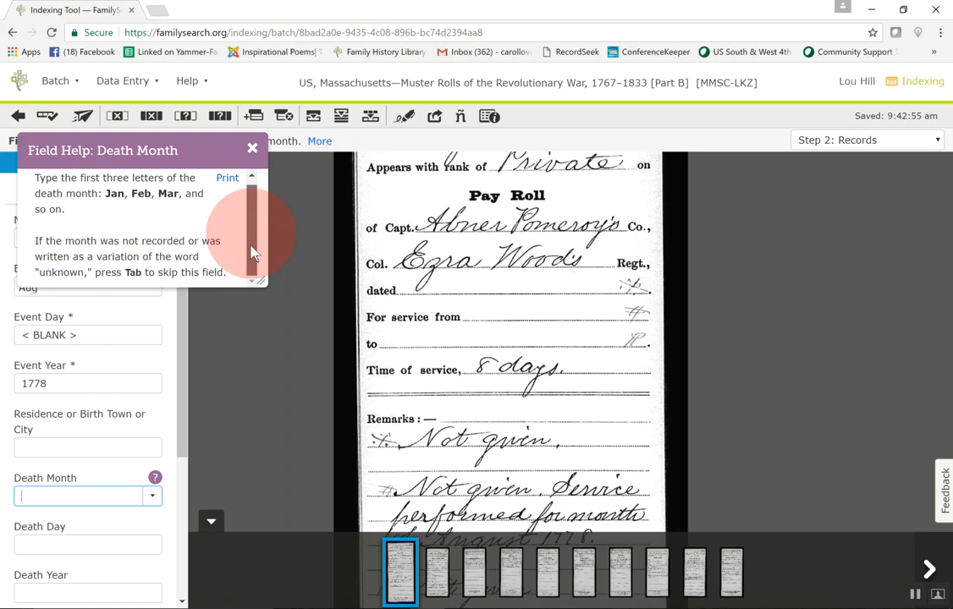
left_click(252, 148)
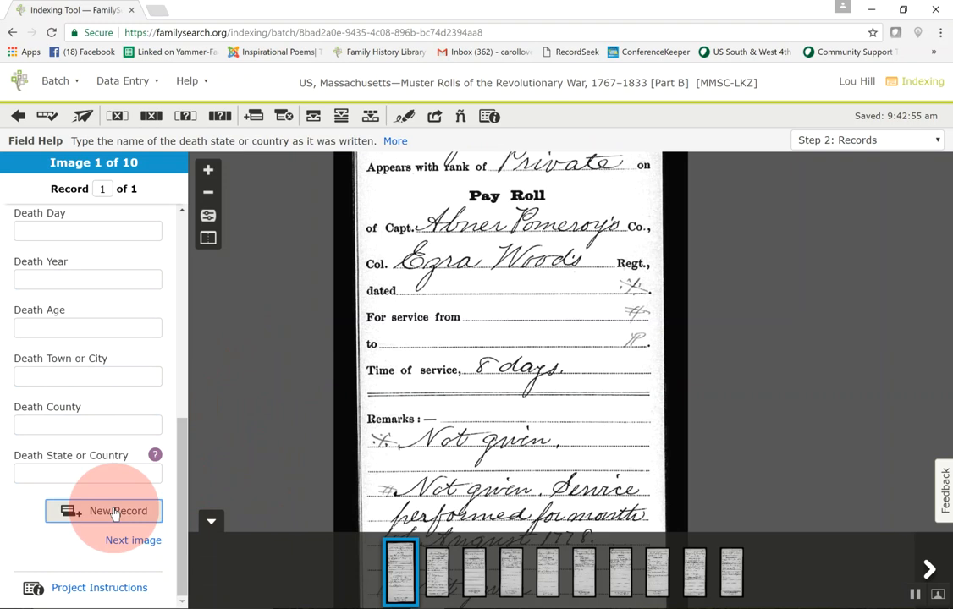
Save image 1's record via New Record and open image 2 of the batch.
left_click(105, 511)
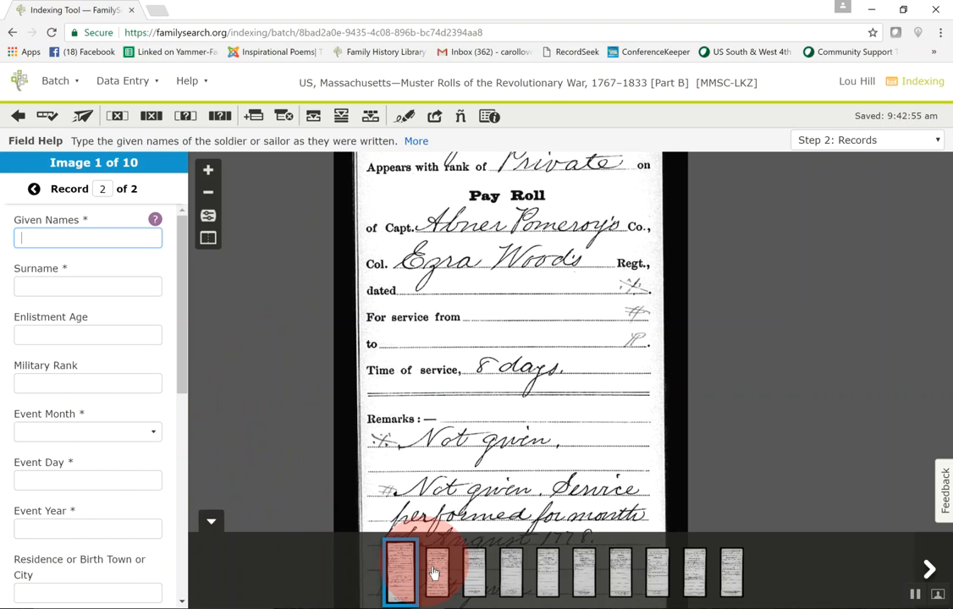
left_click(436, 572)
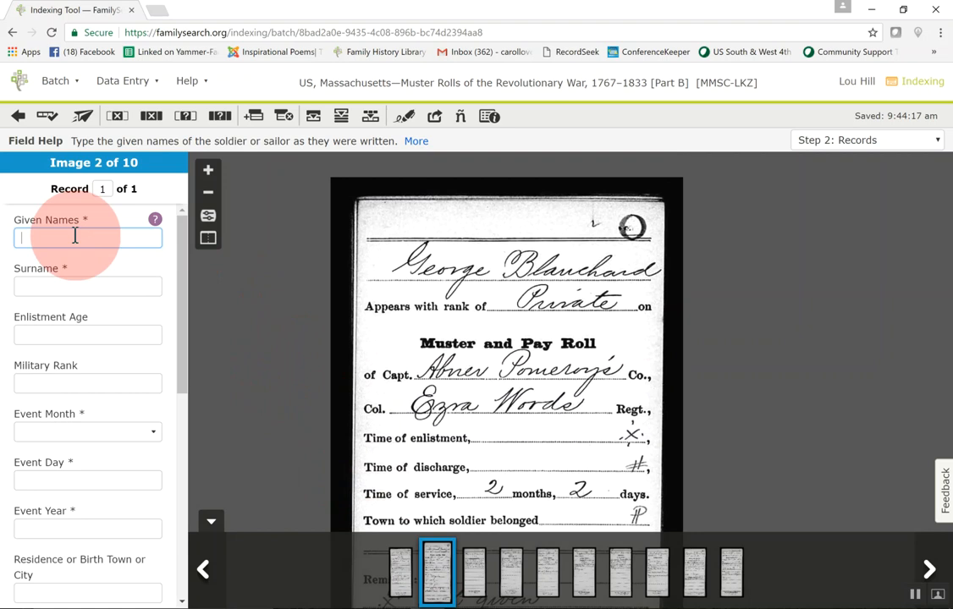
mouse_move(18, 116)
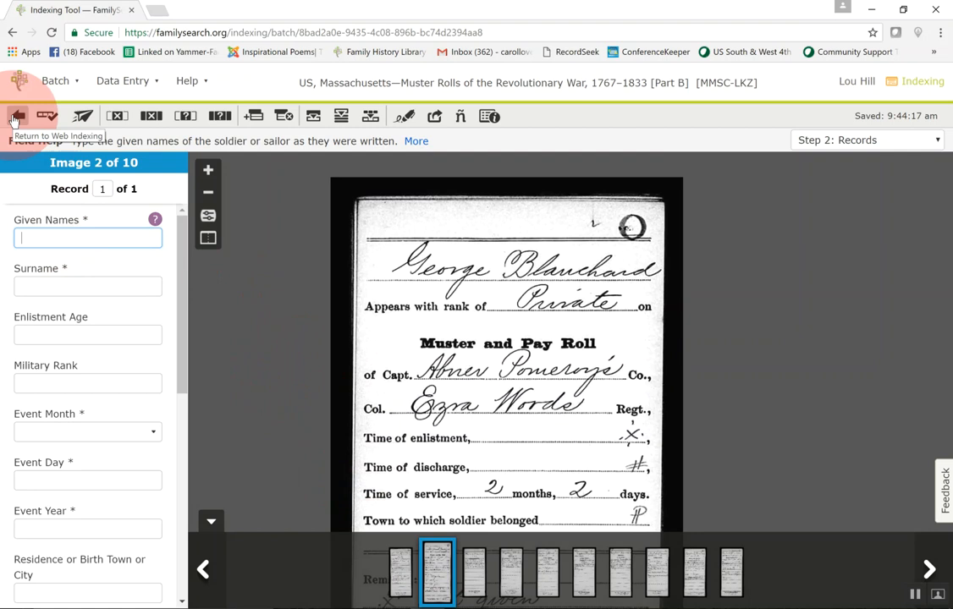
Return to My Batches, where the Massachusetts muster rolls batch shows 5% complete.
left_click(18, 115)
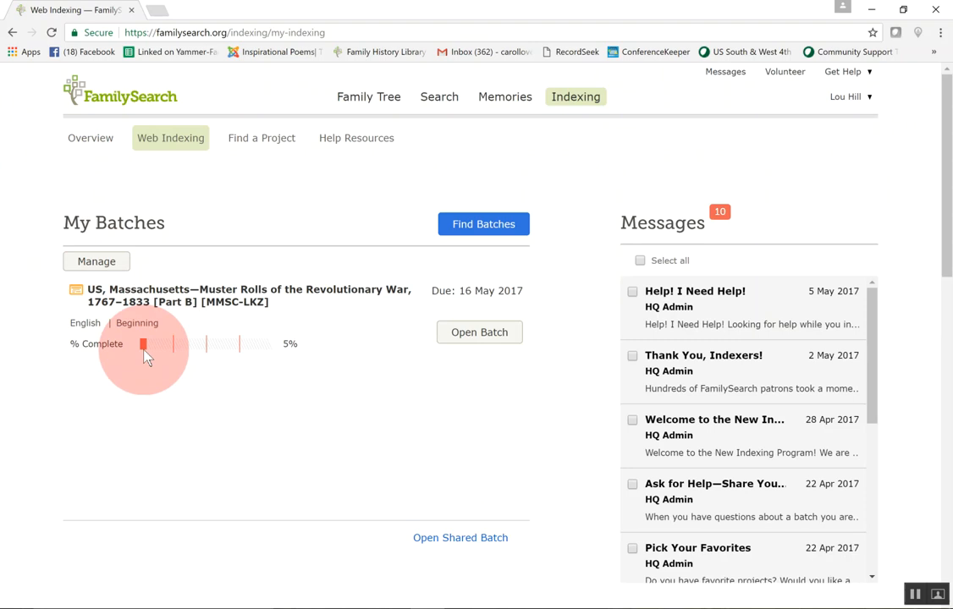
mouse_move(402, 415)
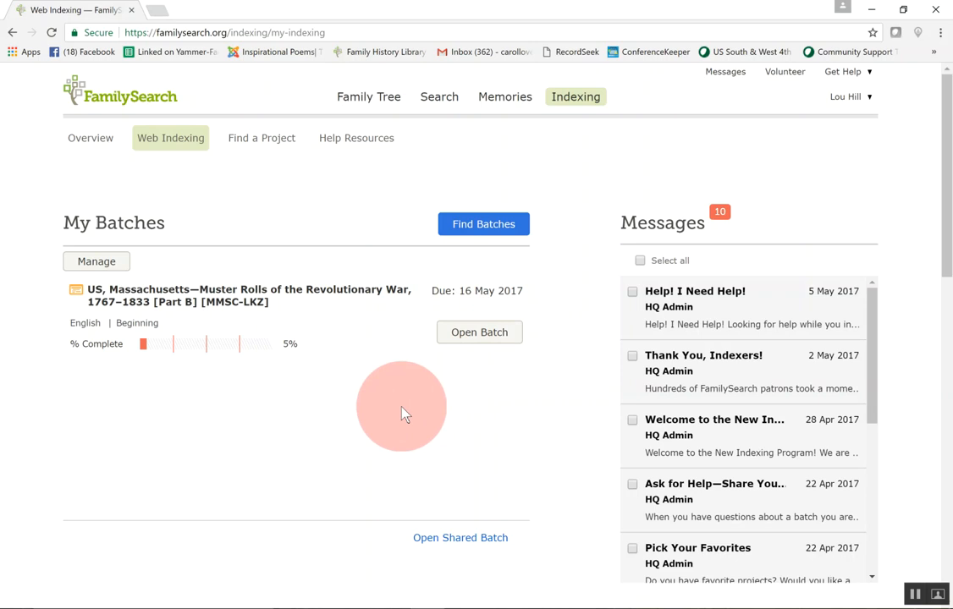
left_click(483, 223)
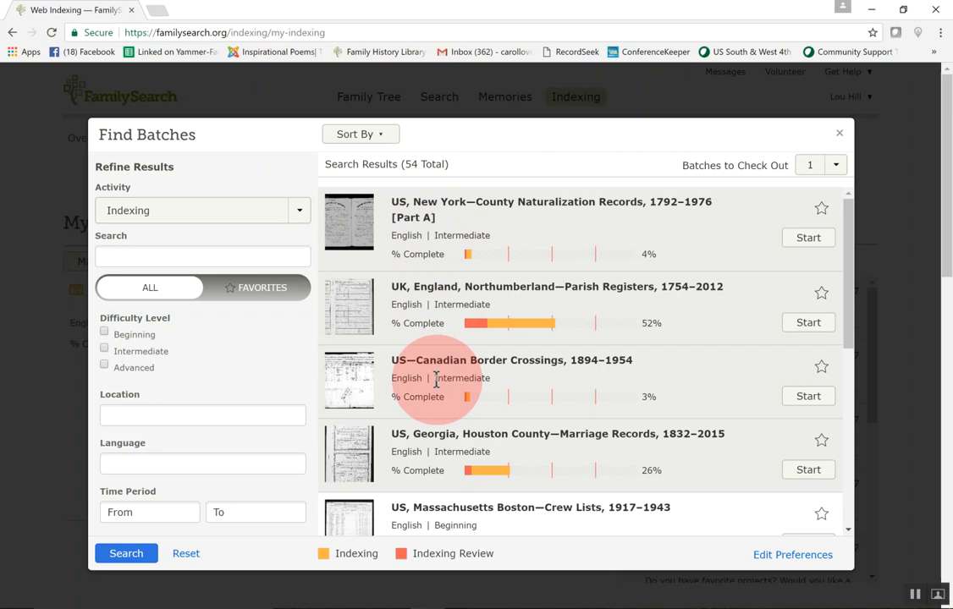
mouse_move(488, 440)
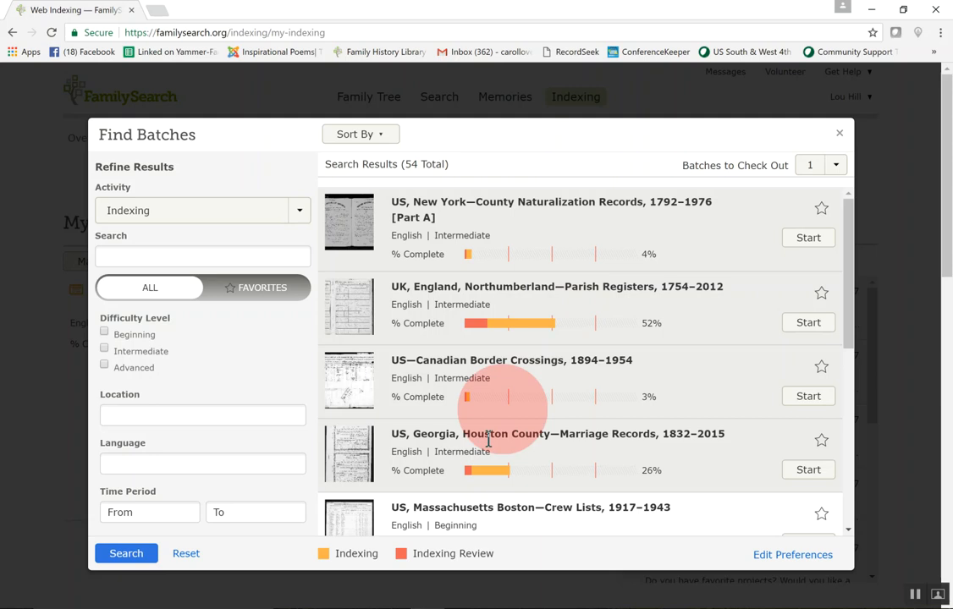
mouse_move(457, 537)
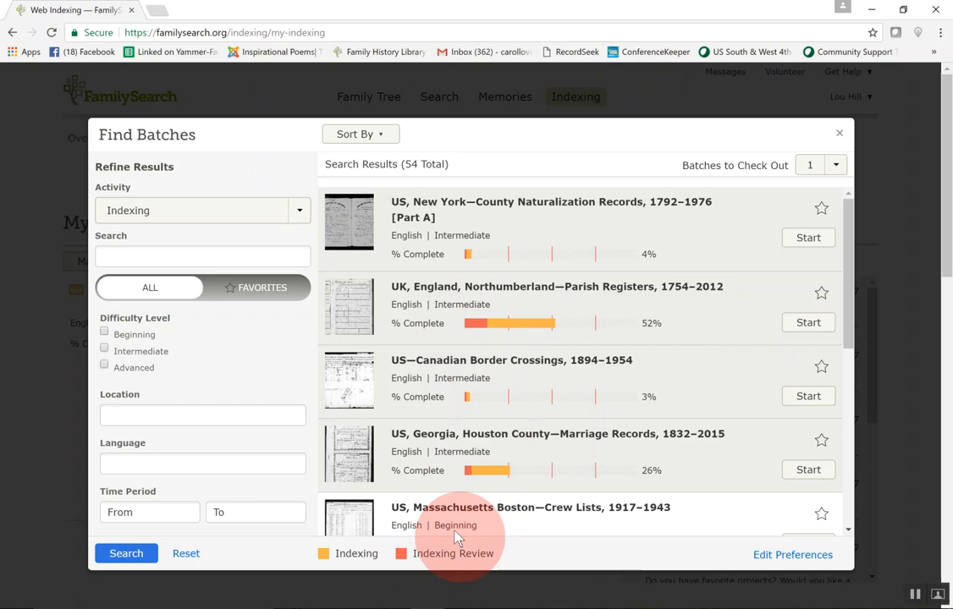
left_click(839, 133)
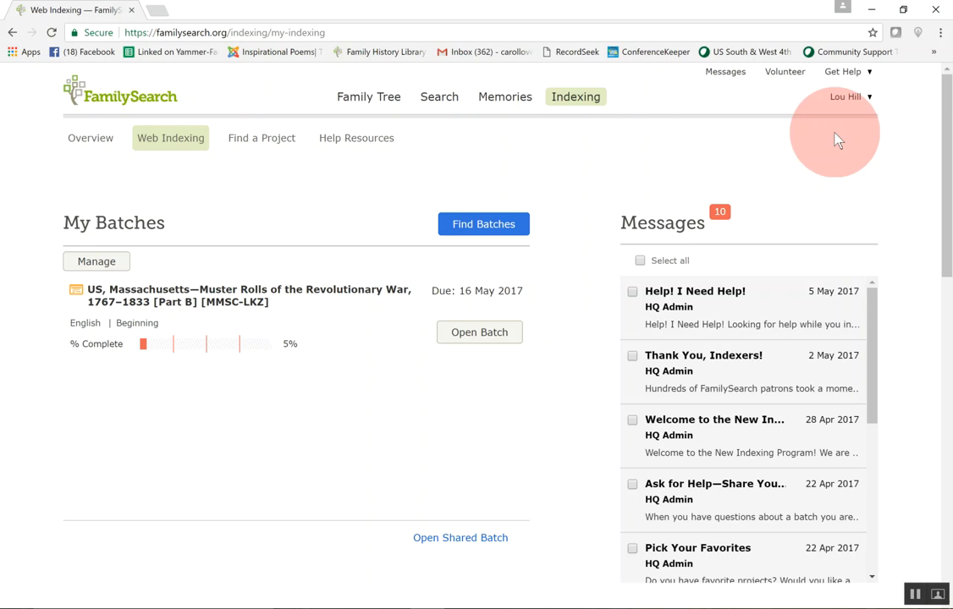
mouse_move(437, 160)
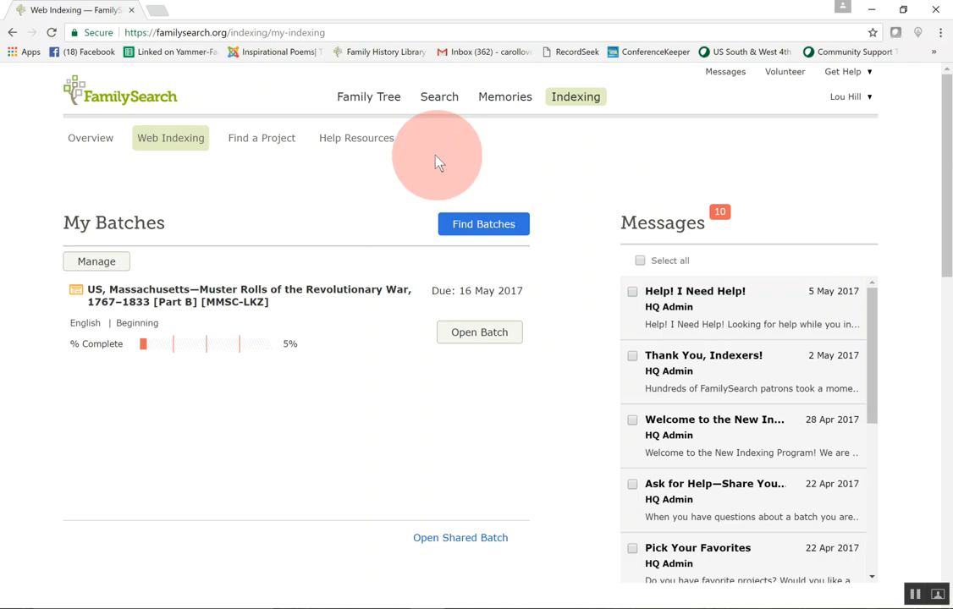
Open Indexing Help Resources with sections for Indexer, Arbitrator and Stake Indexing Director.
left_click(356, 138)
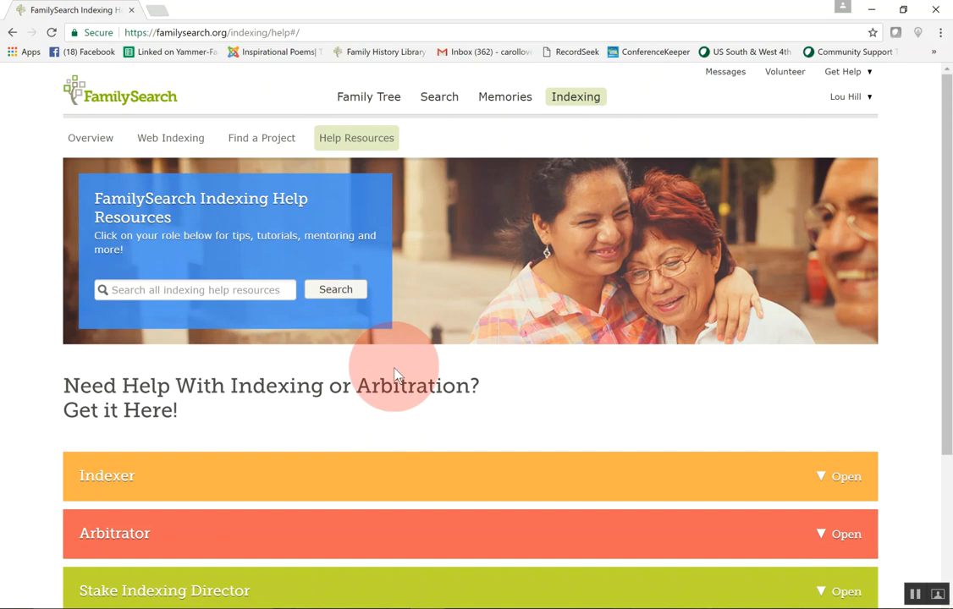